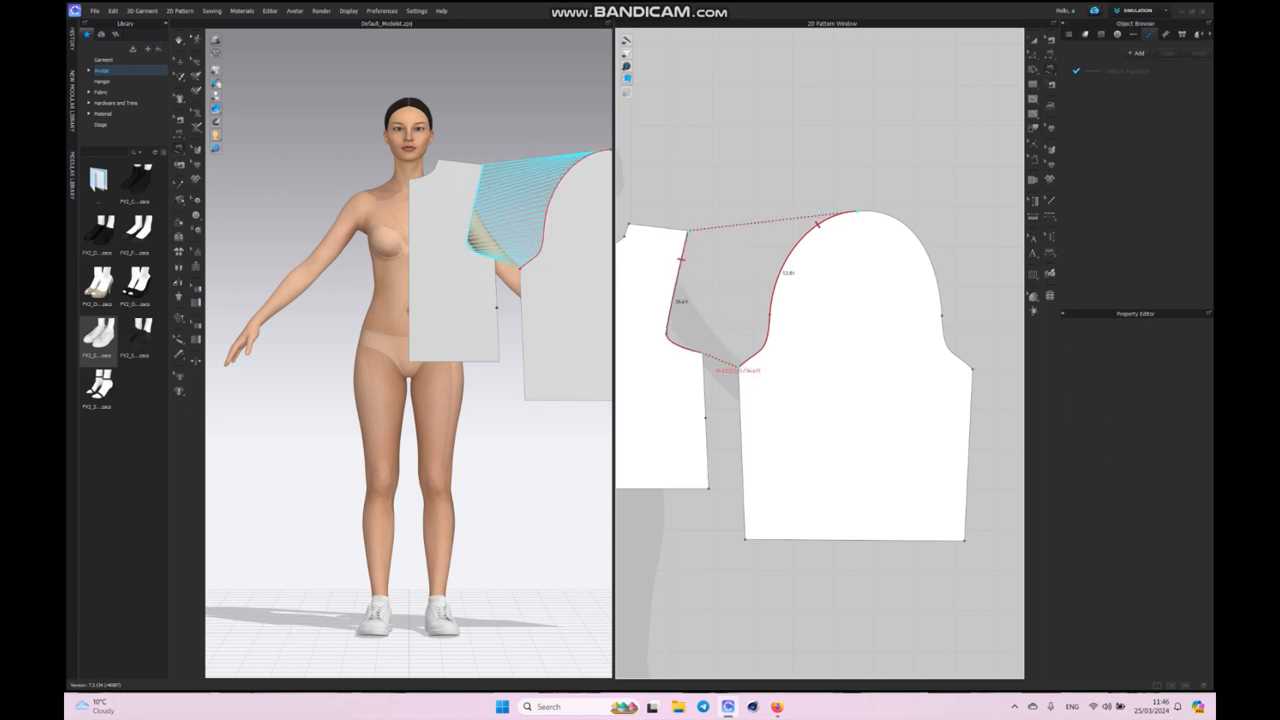
Step: Mirror the bodice into a linked symmetric pattern for full front and back pieces
{"action": "left_click", "coordinate": [880, 280]}
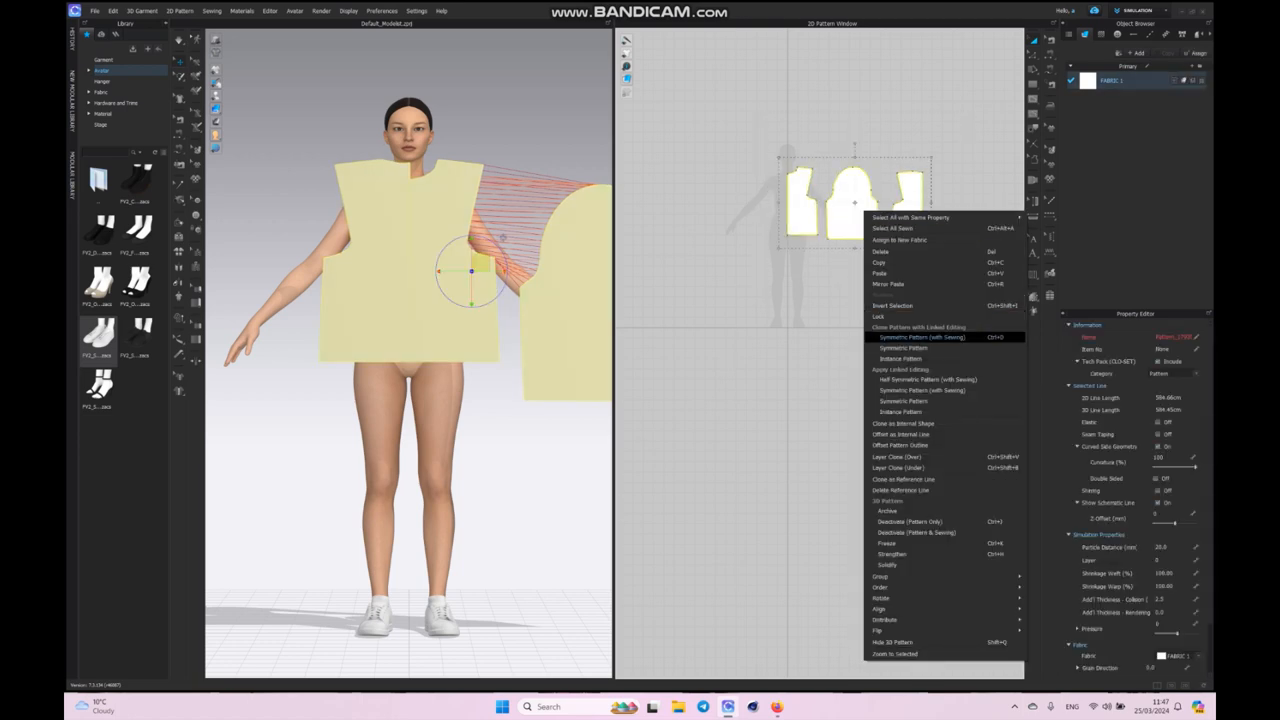
{"action": "left_click", "coordinate": [920, 336]}
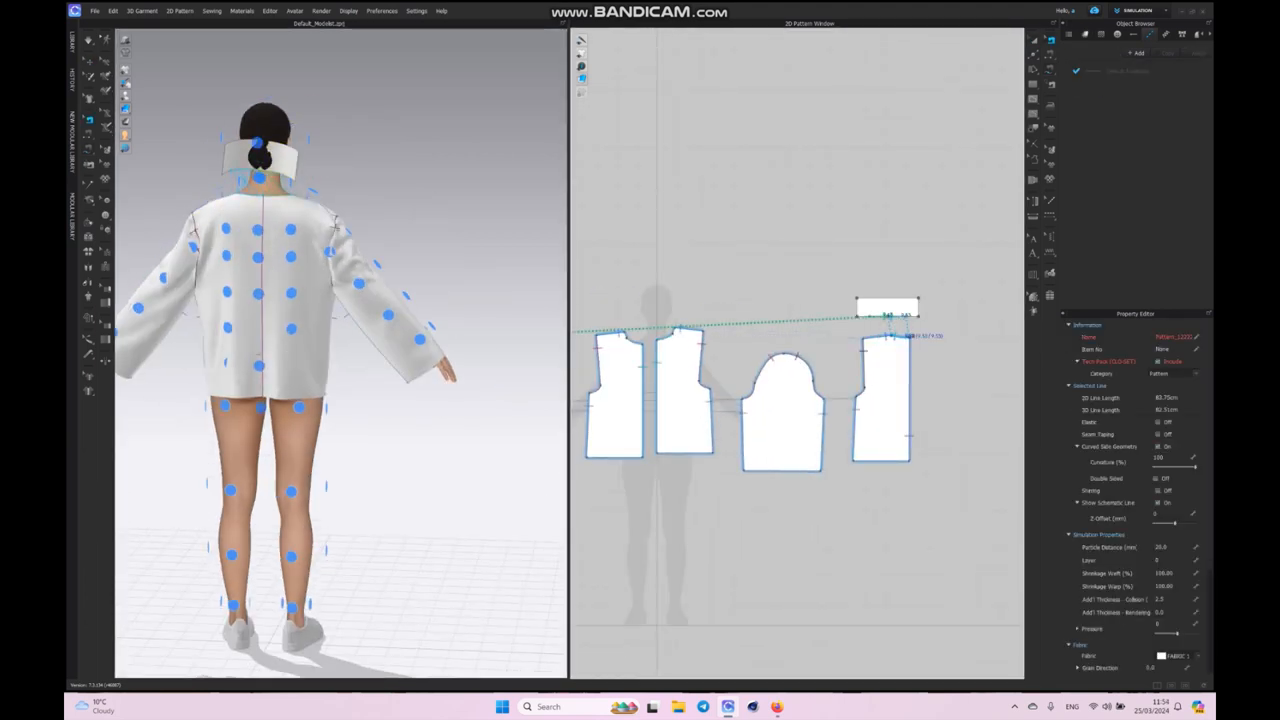
Step: Select the collar rectangle and reshape it as a narrow stand-up collar band
{"action": "left_click", "coordinate": [888, 328]}
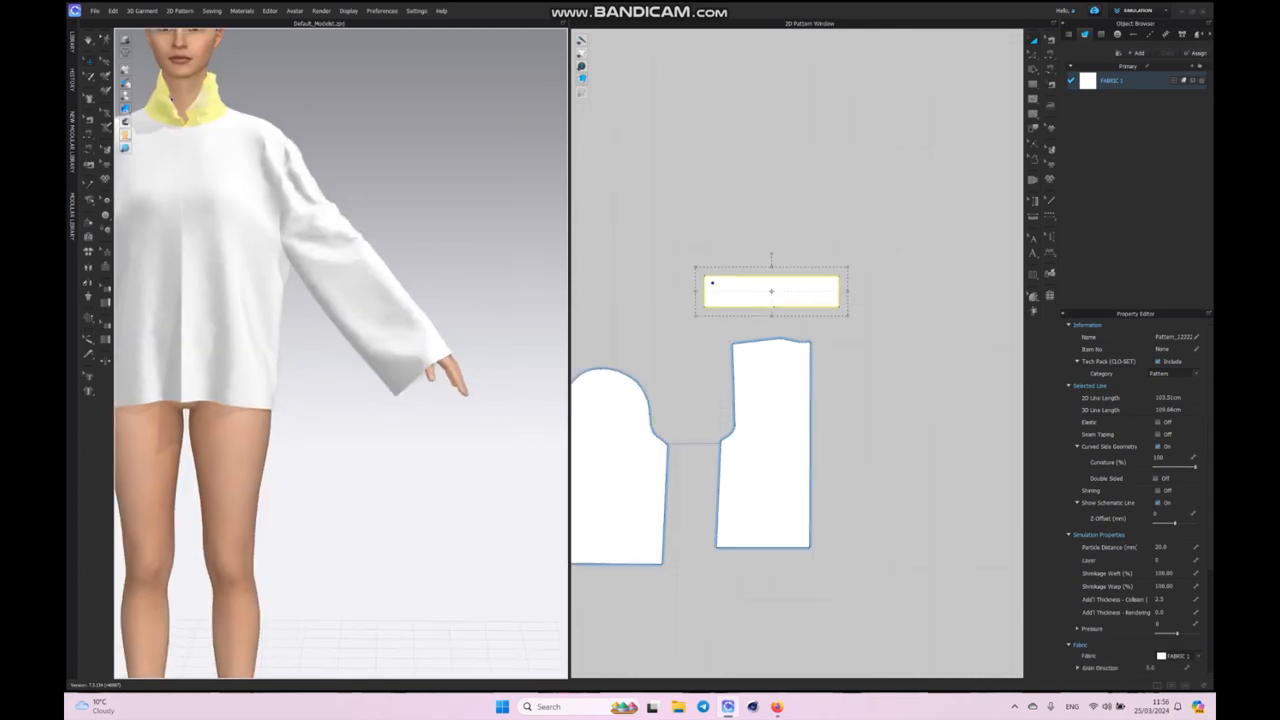
{"action": "left_click_drag", "start_coordinate": [772, 290], "coordinate": [896, 96]}
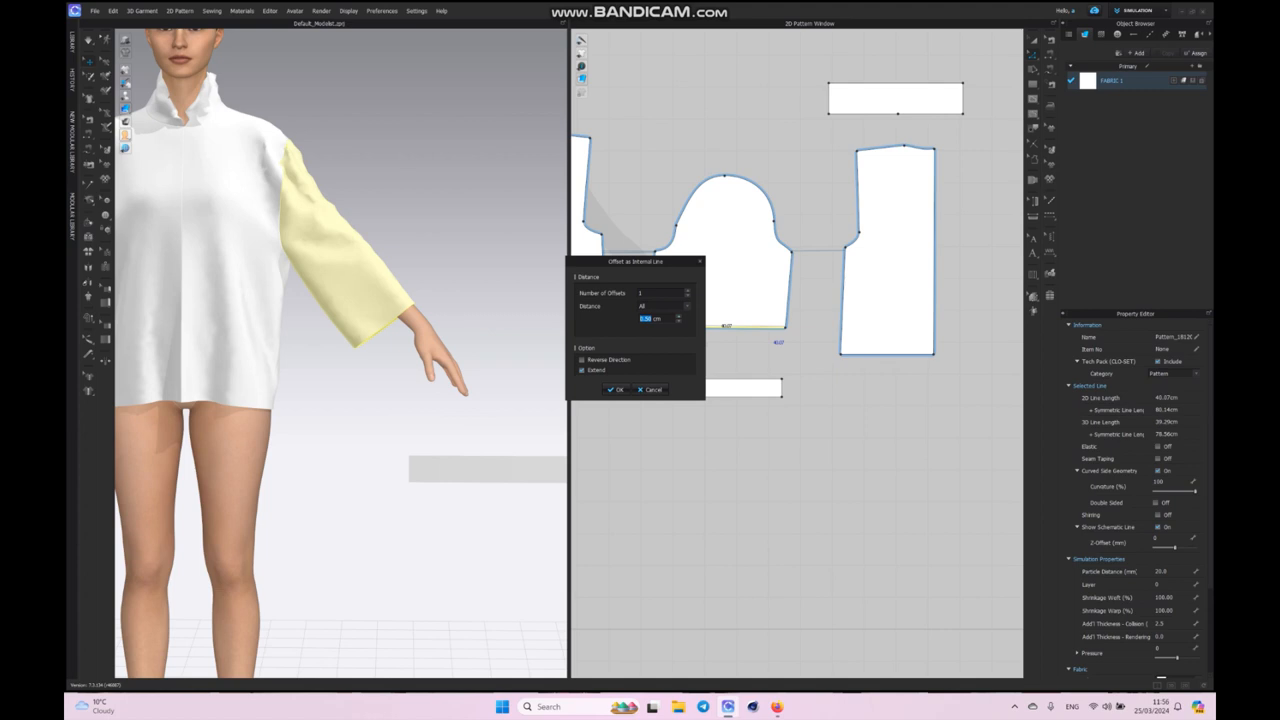
Step: Confirm the sleeve-hem offset line, place the cuff at the wrist and sew it to the hem
{"action": "left_click", "coordinate": [616, 388]}
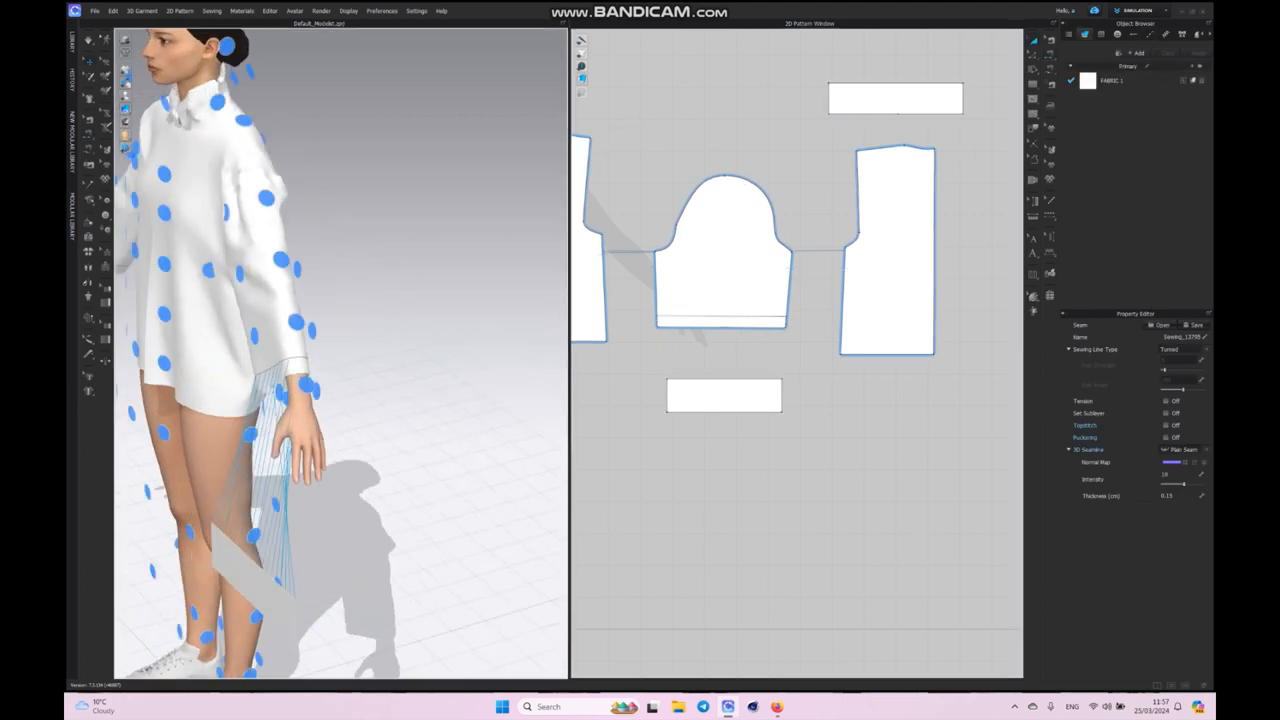
{"action": "left_click", "coordinate": [724, 396]}
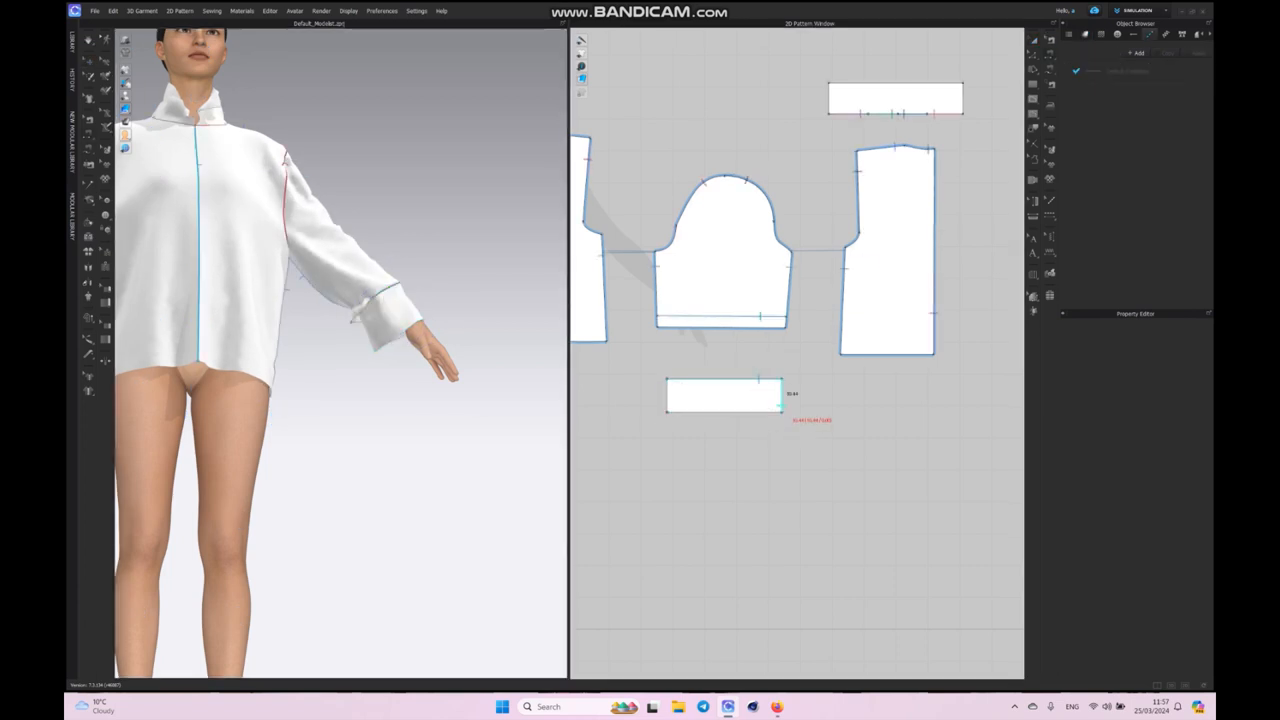
{"action": "left_click", "coordinate": [724, 394]}
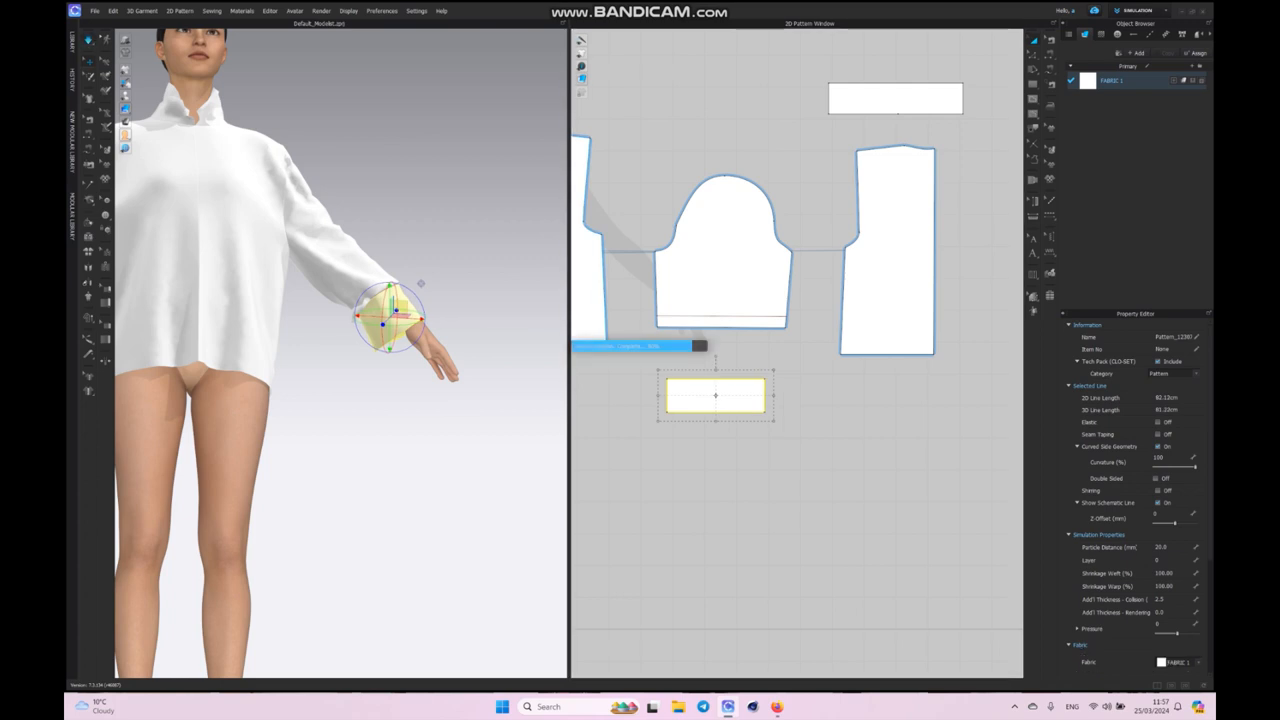
Step: Select the cuff and sleeve on the avatar to check the simulated wrist band
{"action": "left_click", "coordinate": [724, 250]}
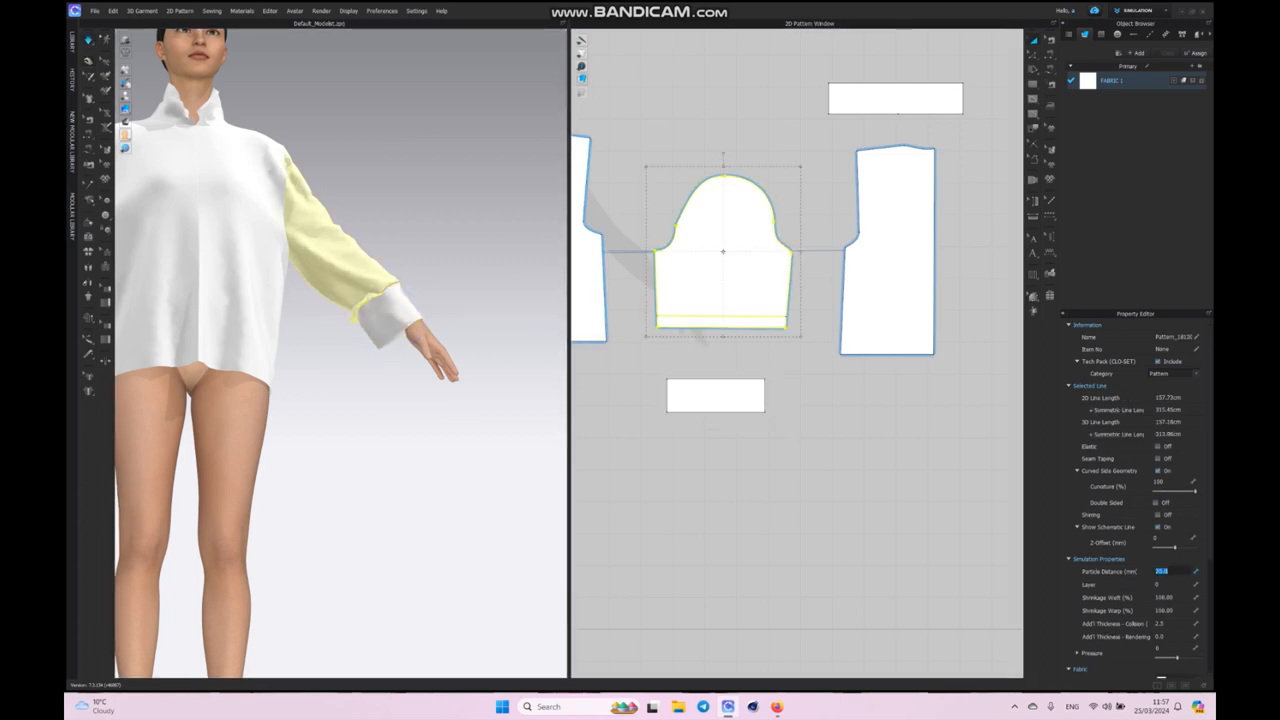
{"action": "left_click", "coordinate": [340, 240]}
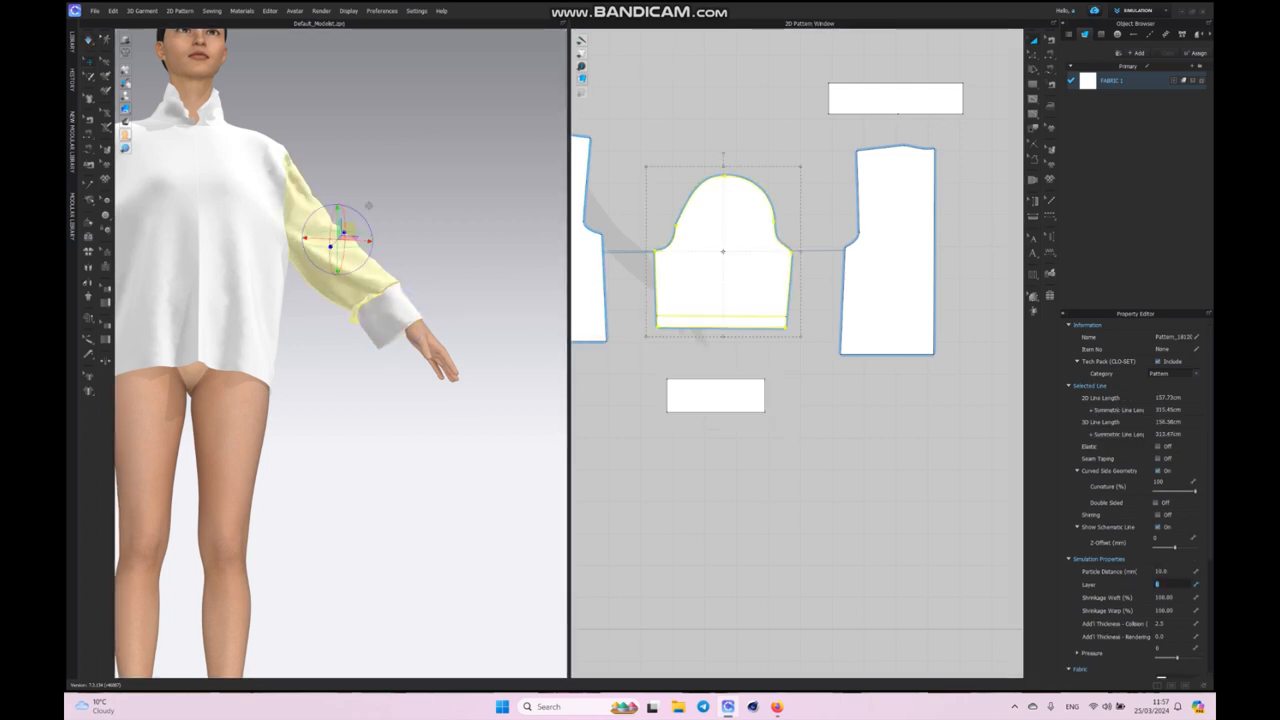
{"action": "left_click", "coordinate": [716, 396]}
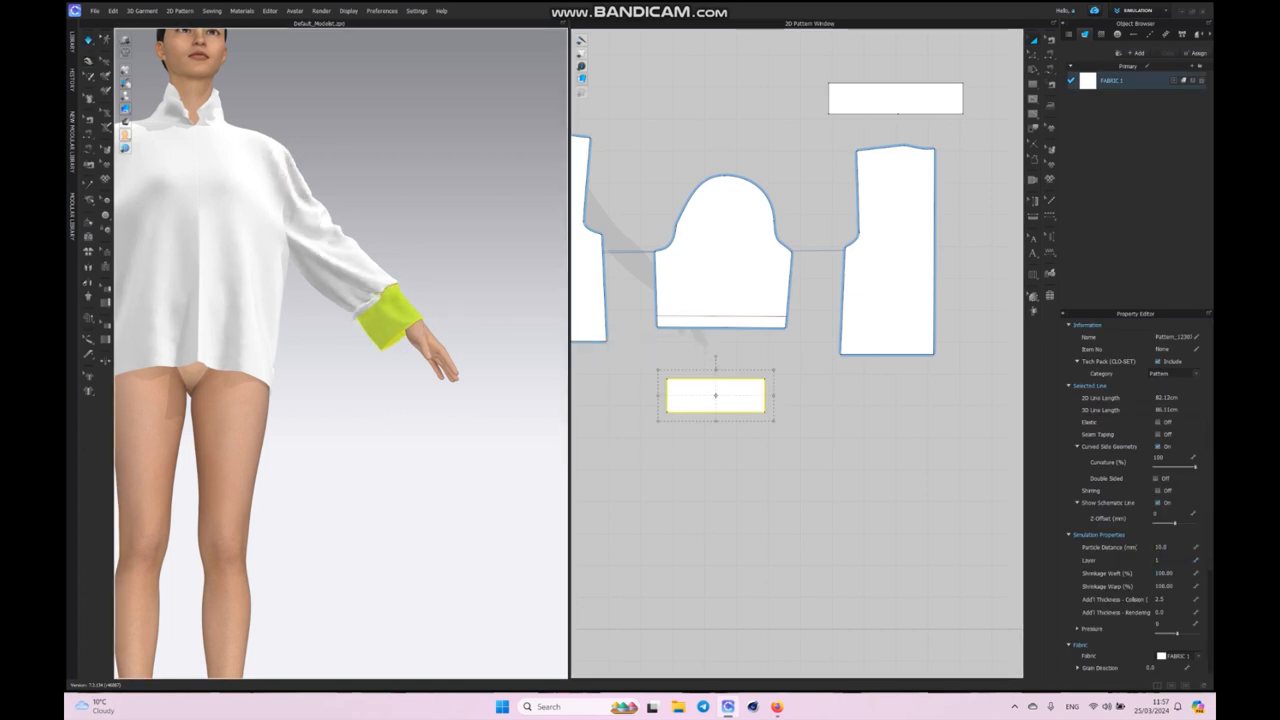
{"action": "left_click", "coordinate": [720, 250]}
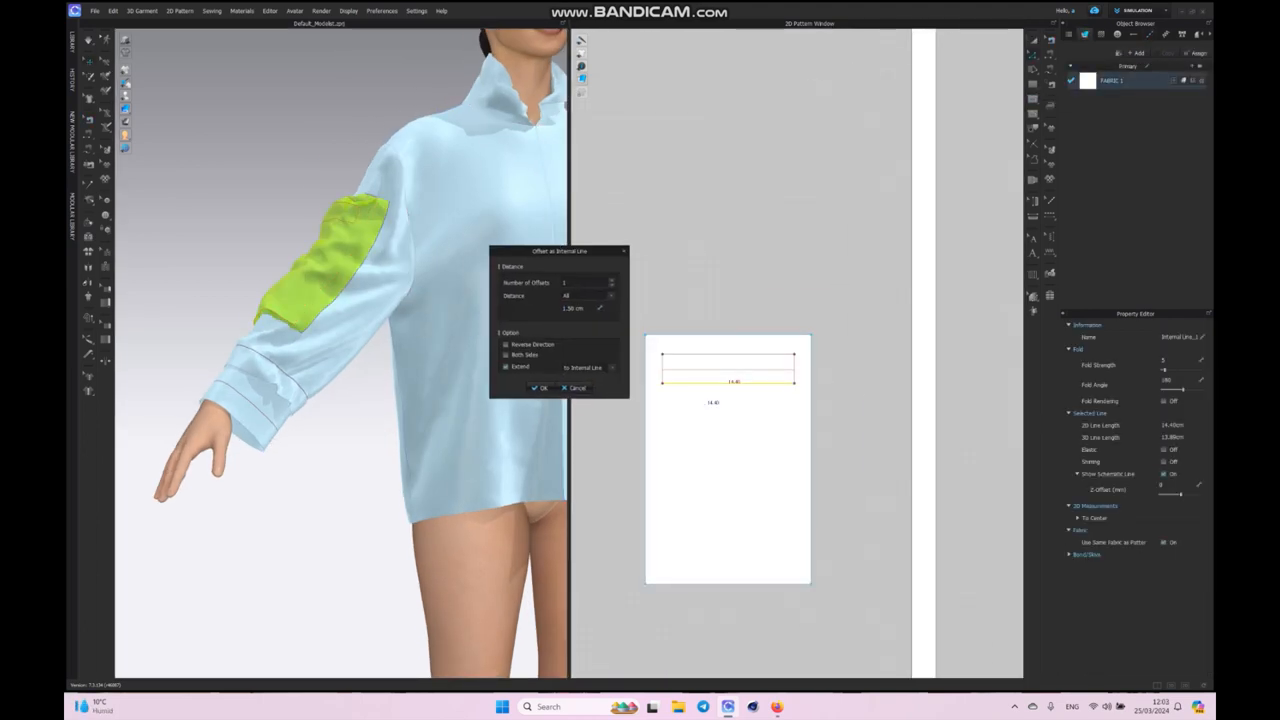
Step: Confirm the evenly spaced internal lines on the lime sleeve patch and simulate it puffy
{"action": "left_click", "coordinate": [540, 388]}
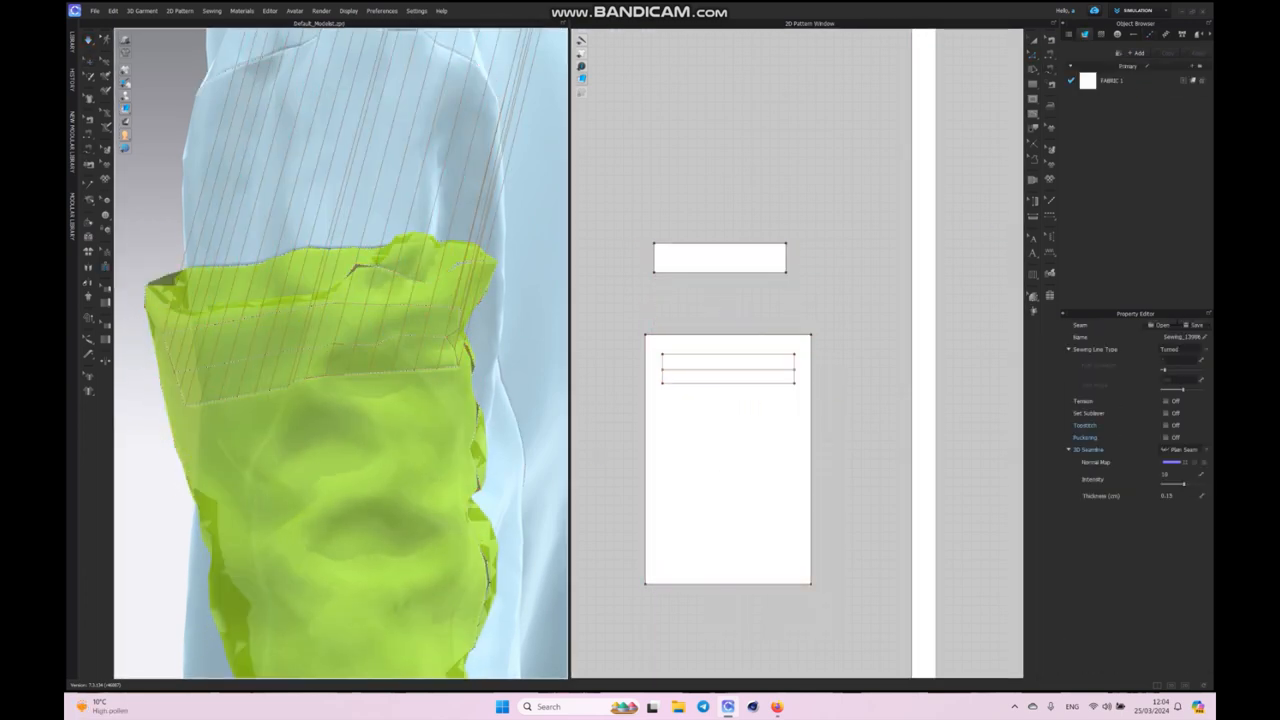
{"action": "left_click", "coordinate": [720, 258]}
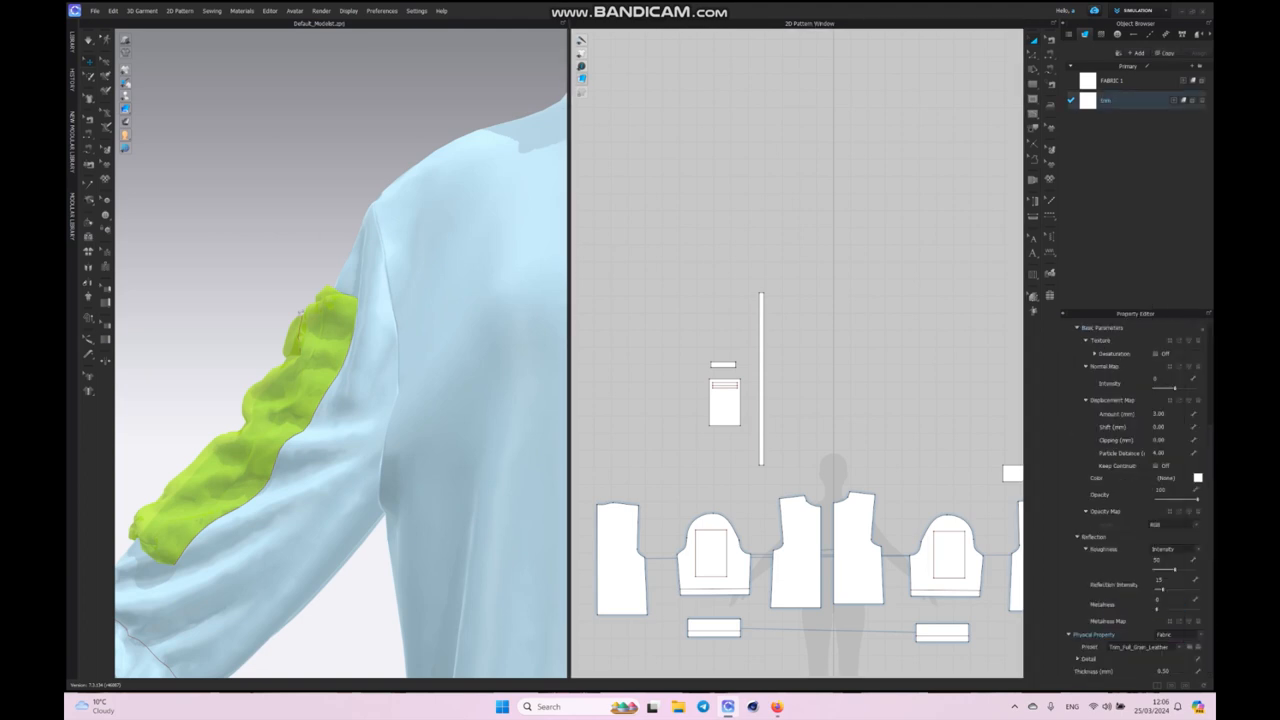
Step: Lay out a rectangular strap strip in the pattern area for the harness
{"action": "left_click", "coordinate": [760, 380]}
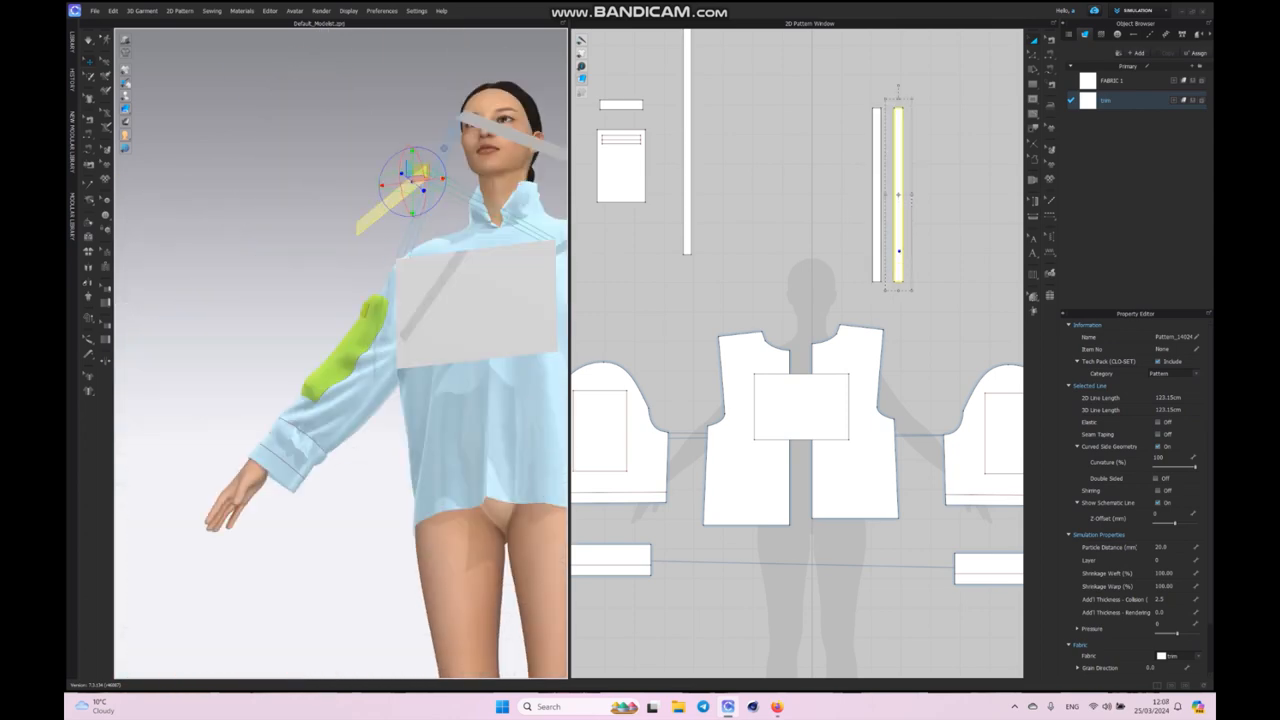
Step: Bring up arrangement options for the strap piece to move it over the shoulder
{"action": "right_click", "coordinate": [890, 196]}
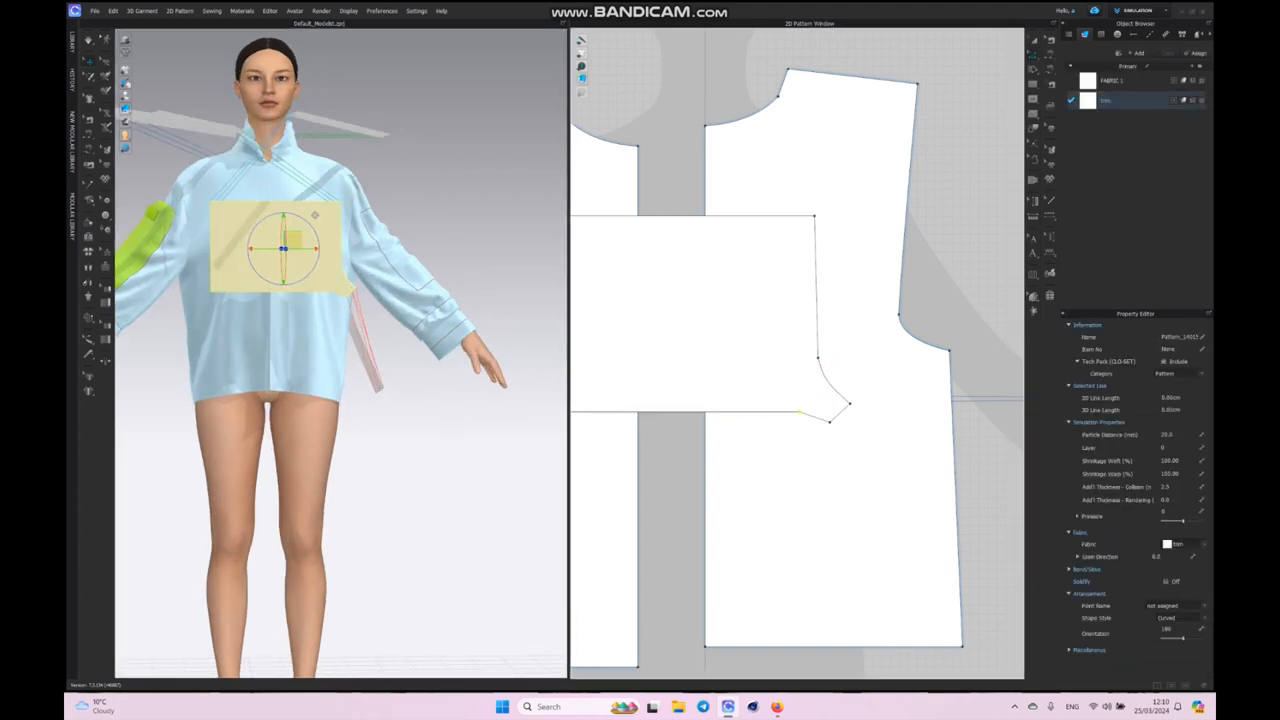
Step: Round the chest panel's lower corner with a curve point and reselect it for draping
{"action": "left_click", "coordinate": [830, 404]}
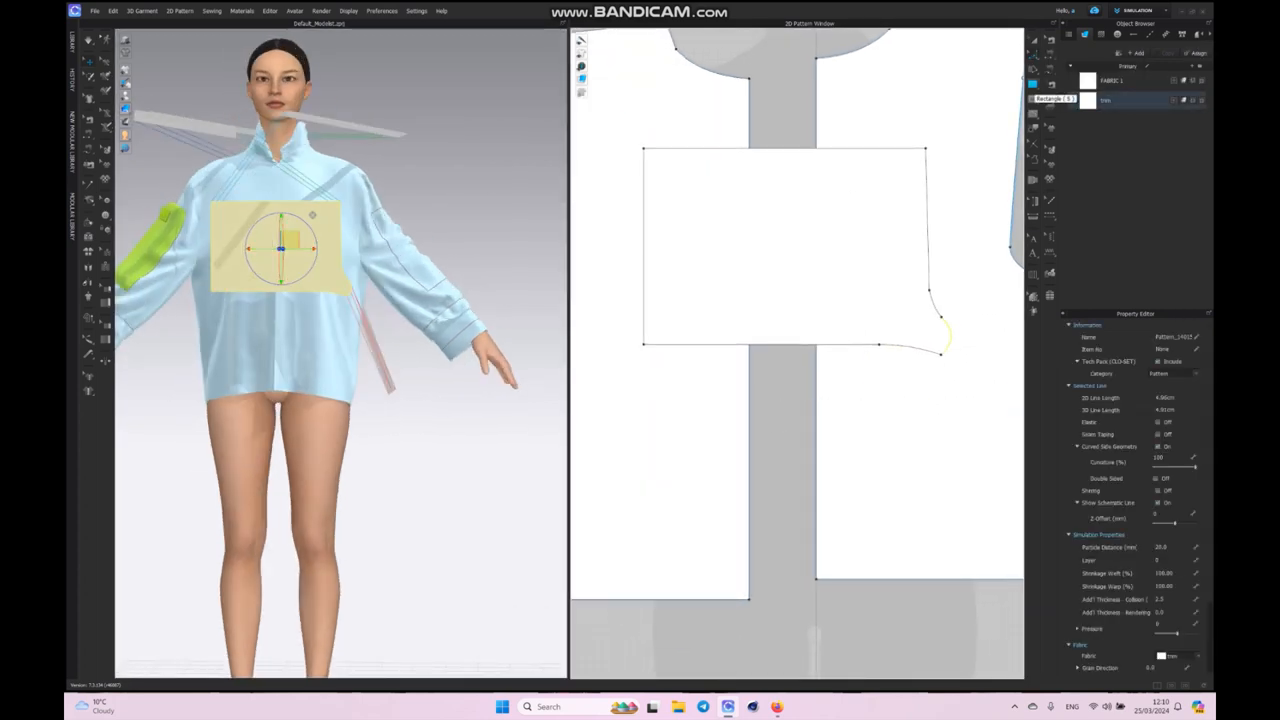
{"action": "left_click", "coordinate": [644, 250]}
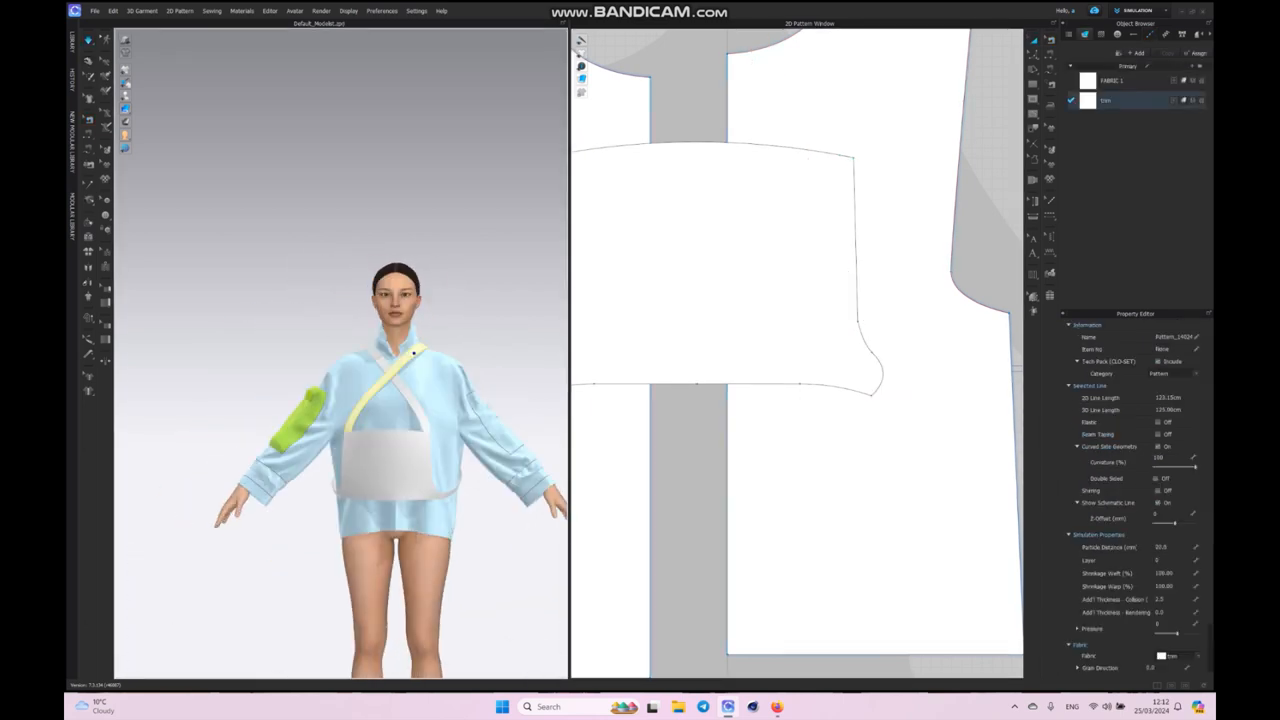
{"action": "left_click", "coordinate": [730, 264]}
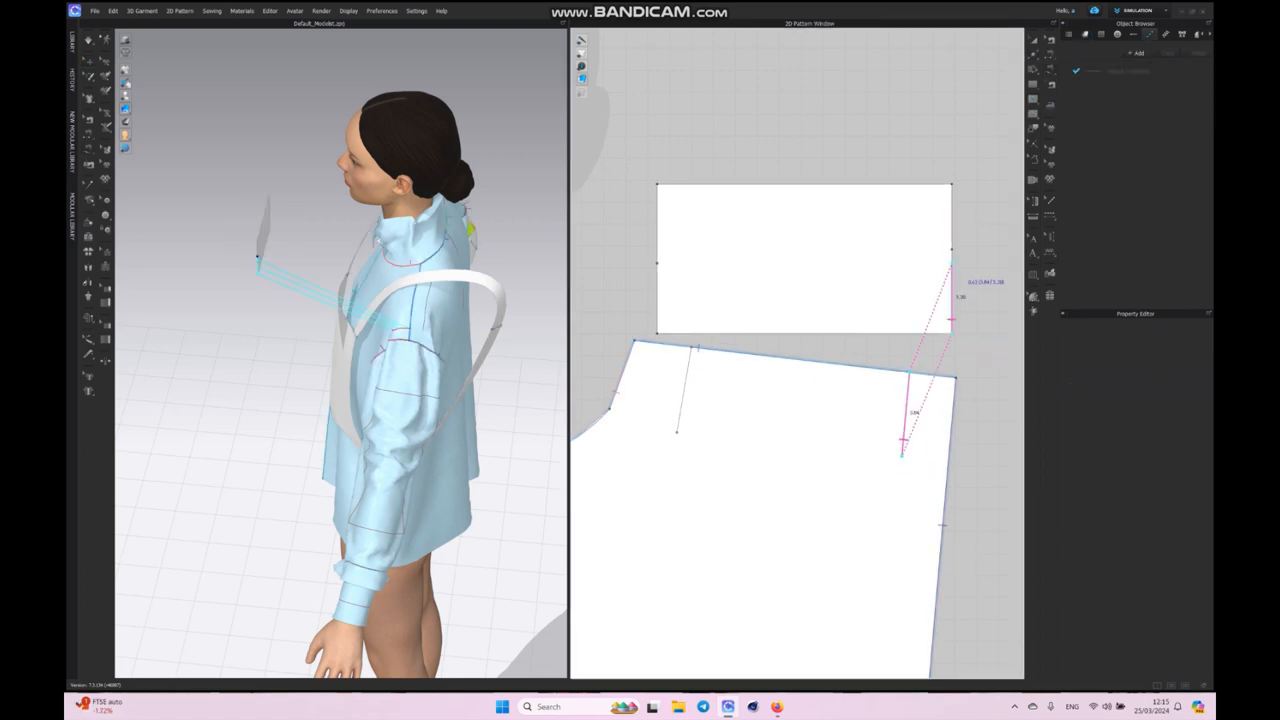
Step: Sew the strap end to the chest panel and adjust the strap over the shoulder
{"action": "left_click", "coordinate": [690, 380]}
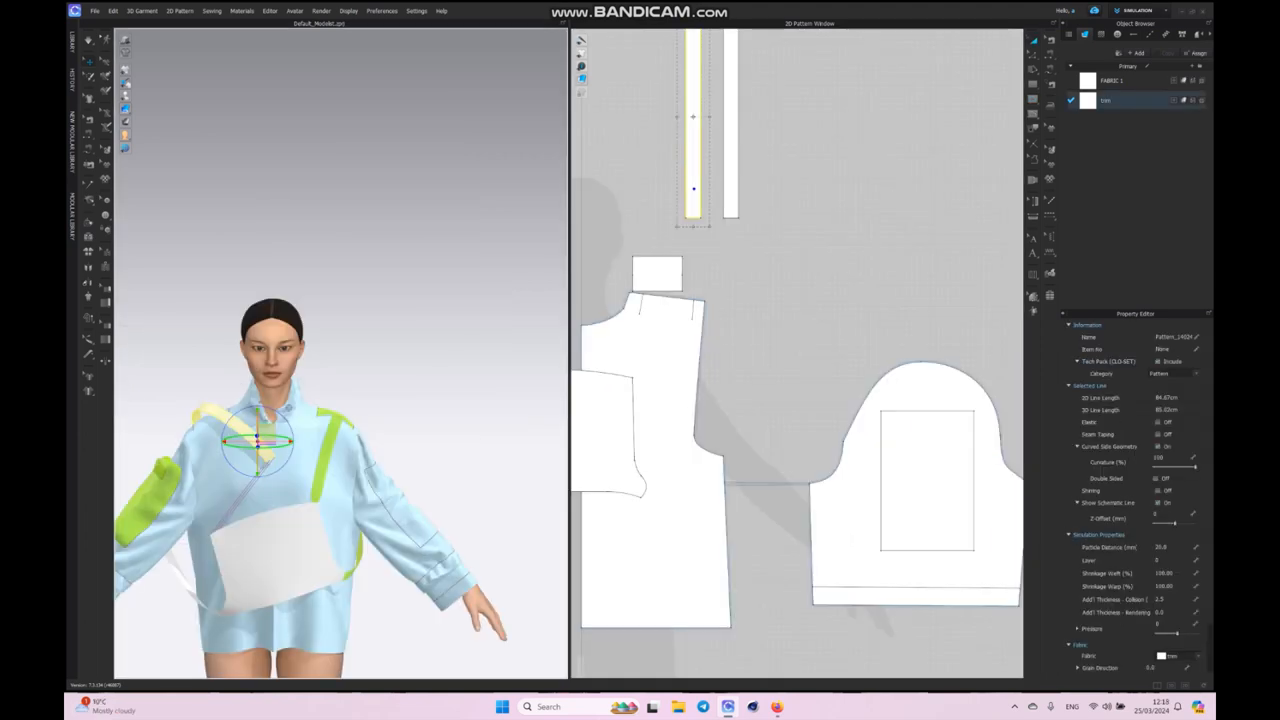
{"action": "right_click", "coordinate": [656, 276]}
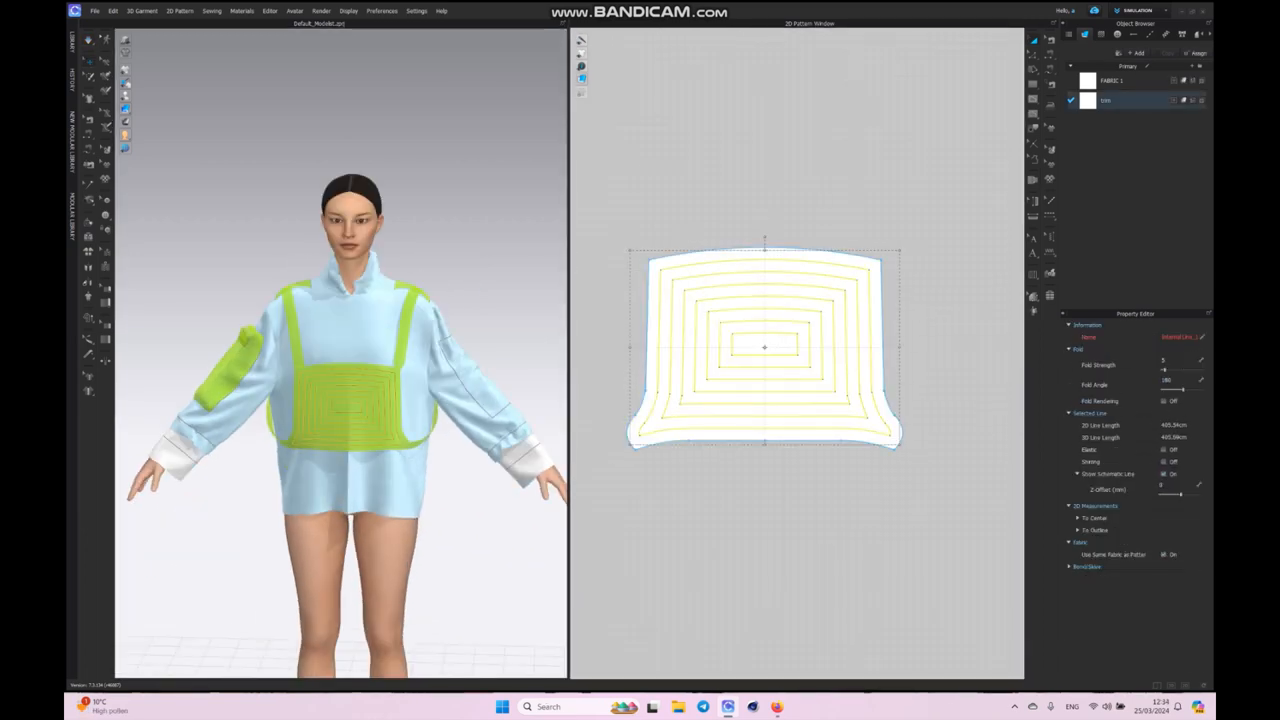
Step: Clone the quilted chest panel as an underlying layer
{"action": "right_click", "coordinate": [764, 350]}
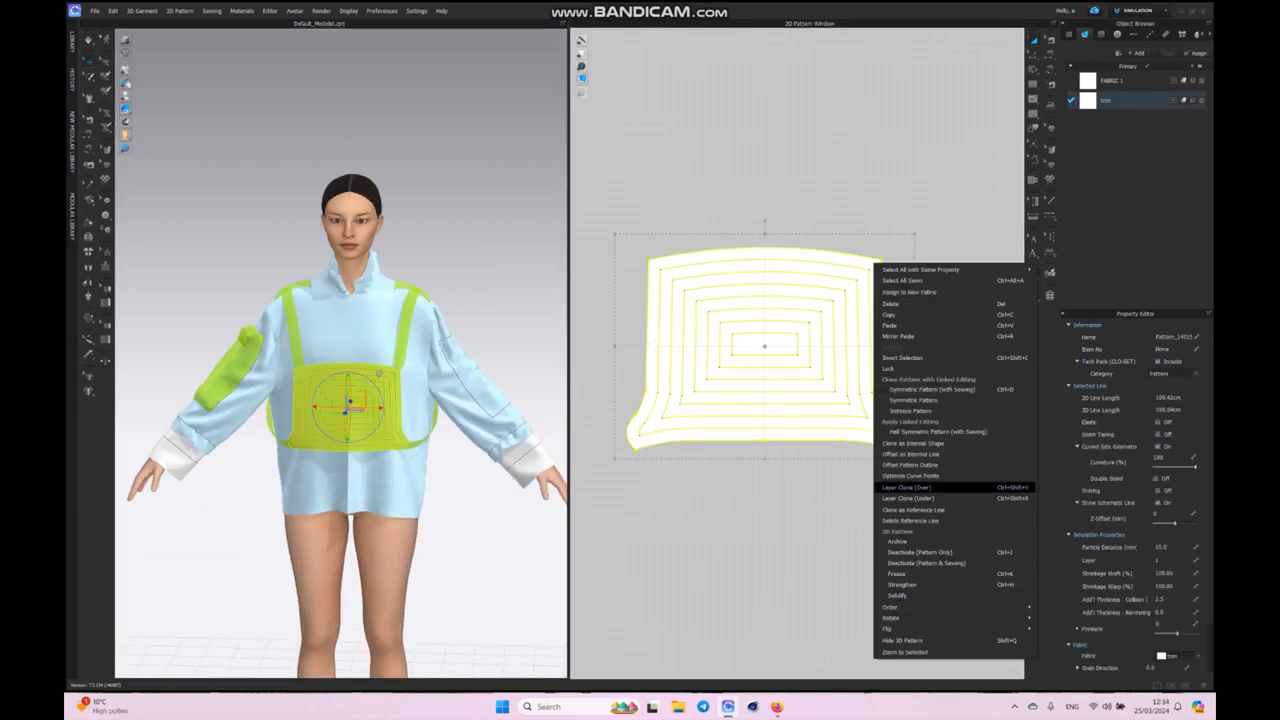
{"action": "left_click", "coordinate": [904, 486]}
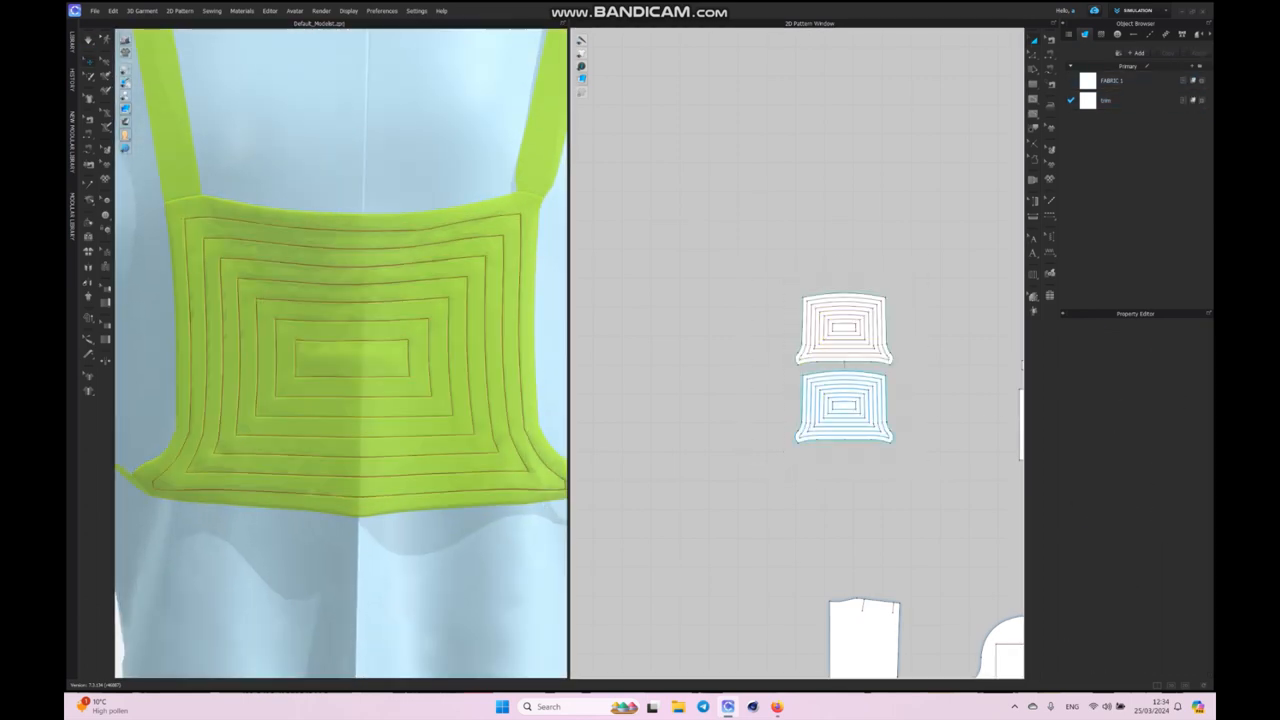
Step: Turn the harness panel's inner line into a separate pattern piece
{"action": "right_click", "coordinate": [870, 404]}
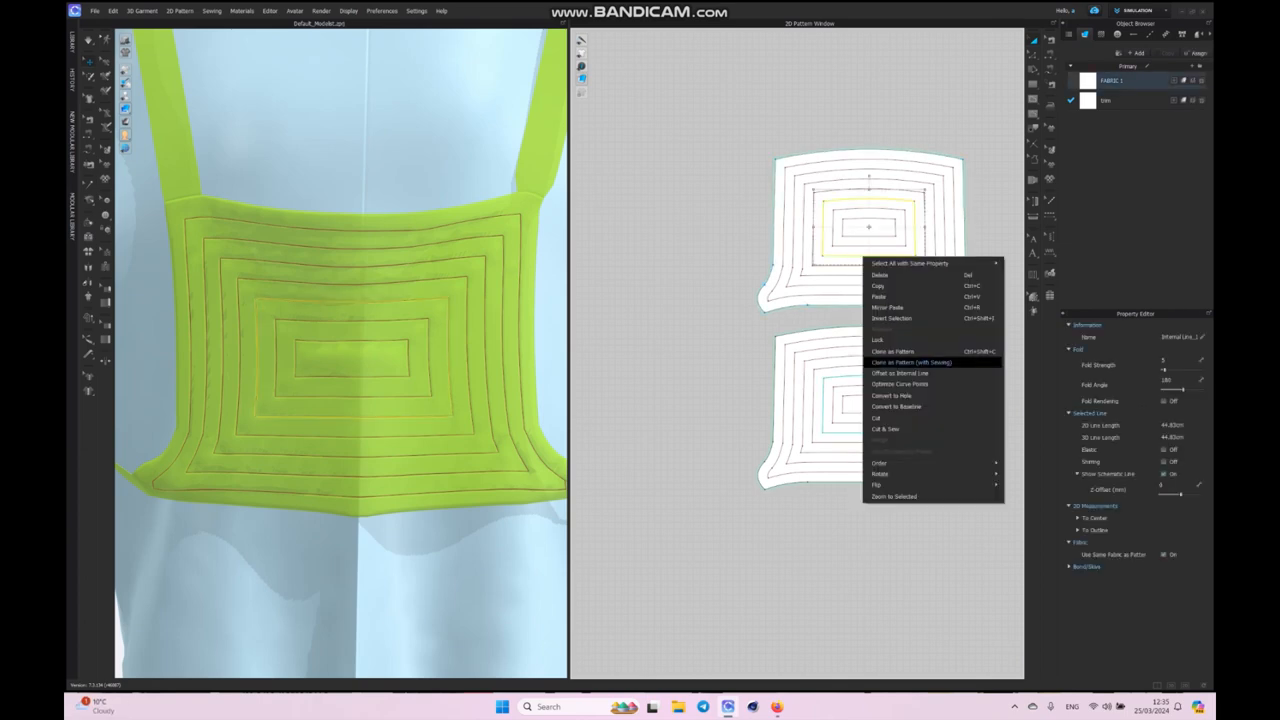
{"action": "left_click", "coordinate": [910, 362]}
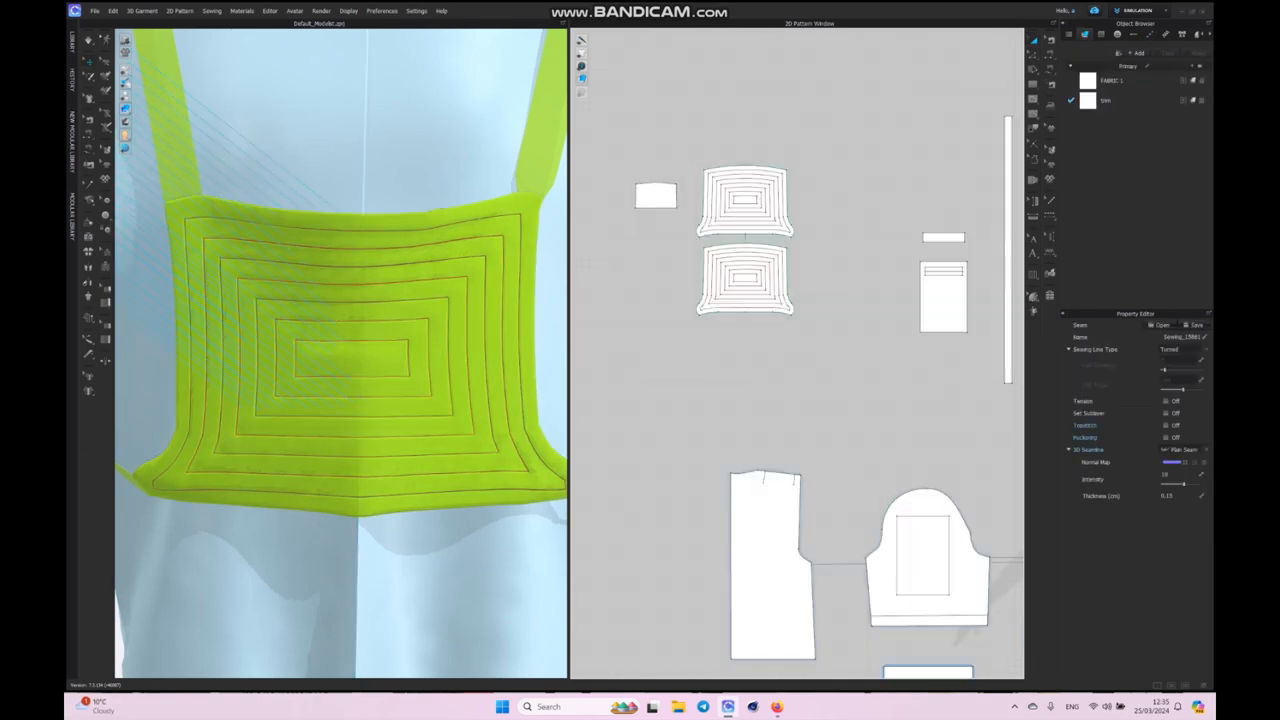
Step: Place the cloned lime pocket piece on the harness front and adjust its editing options
{"action": "left_click", "coordinate": [656, 192]}
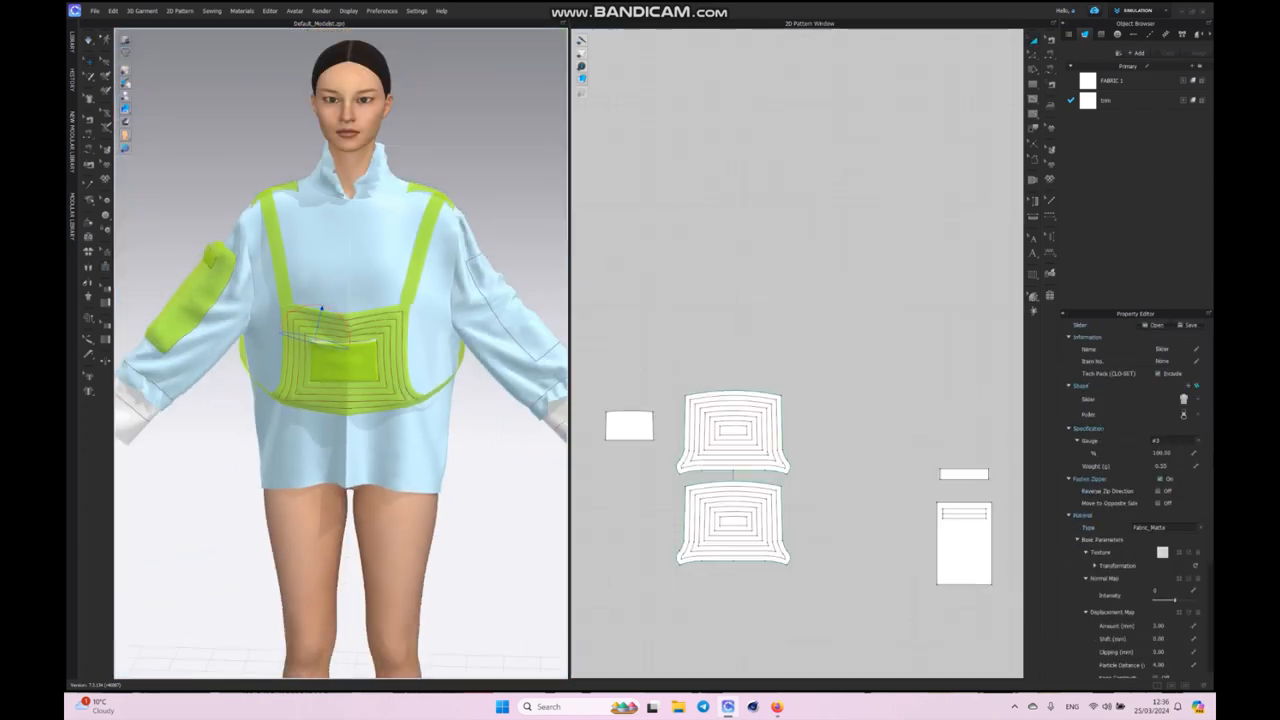
{"action": "right_click", "coordinate": [736, 230]}
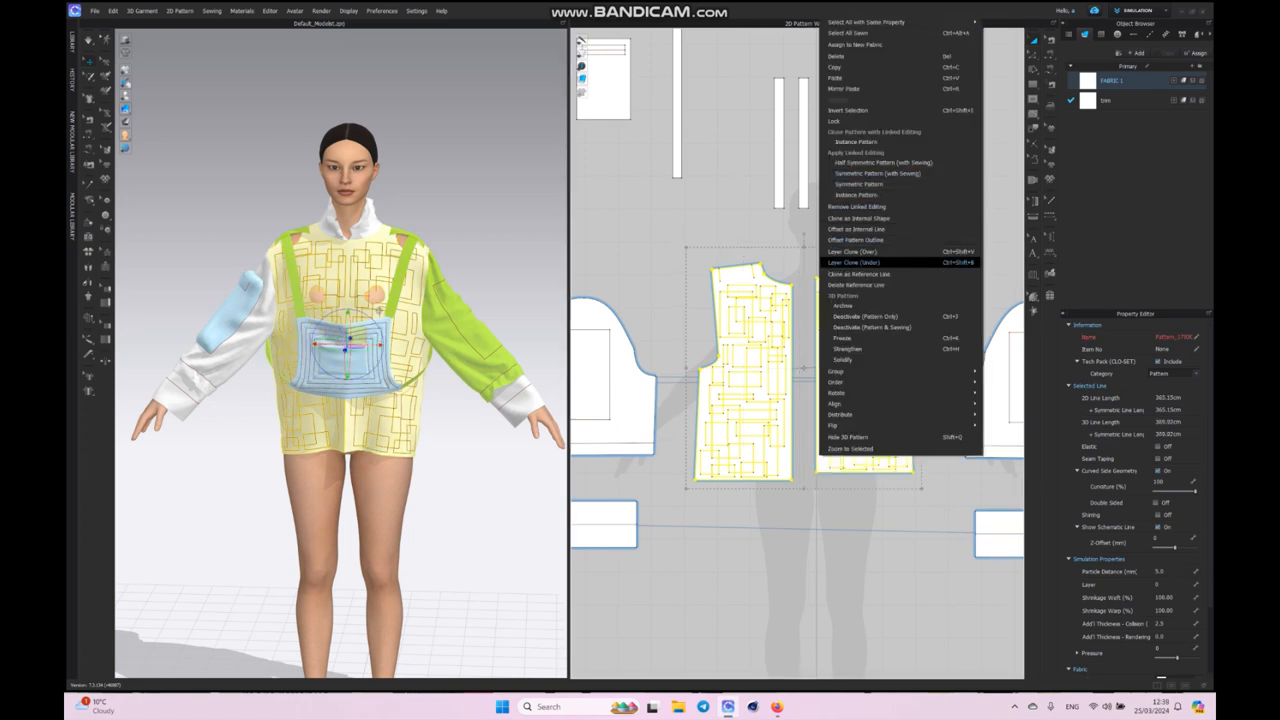
Step: Clone the body panels as outside layers via Layer Clone (Outside) and let them drape
{"action": "left_click", "coordinate": [852, 252]}
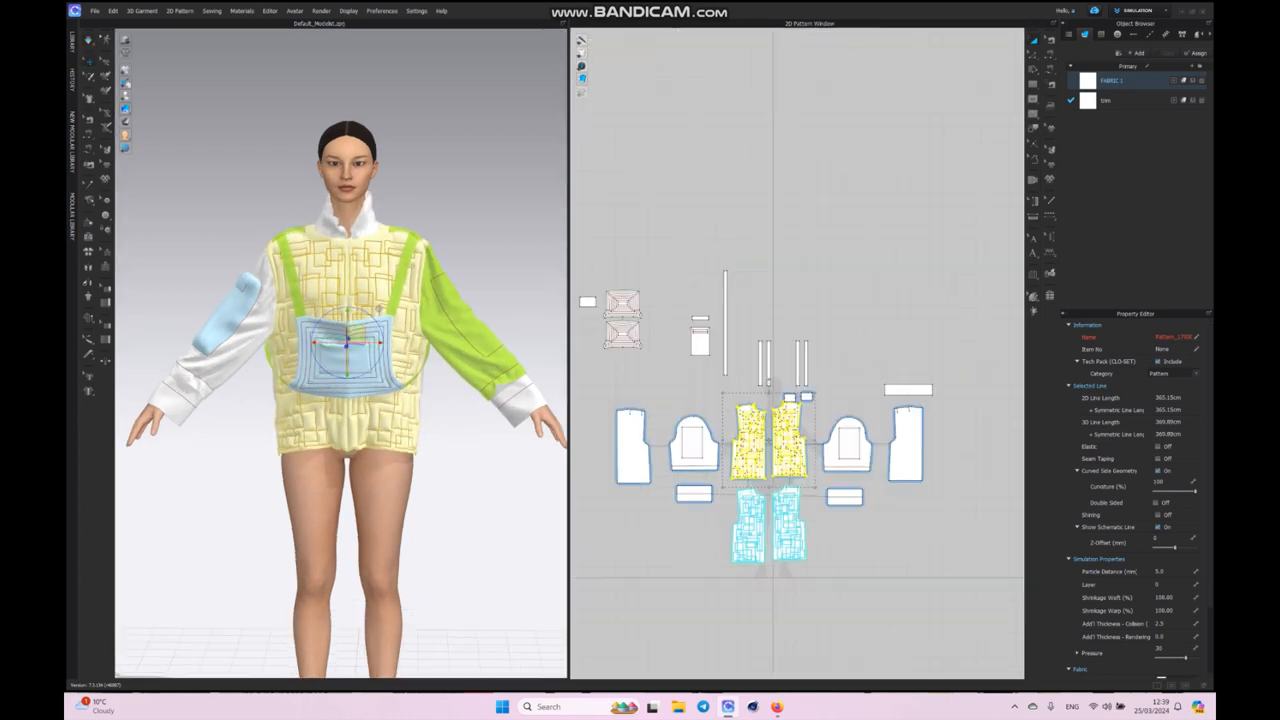
{"action": "right_click", "coordinate": [770, 440]}
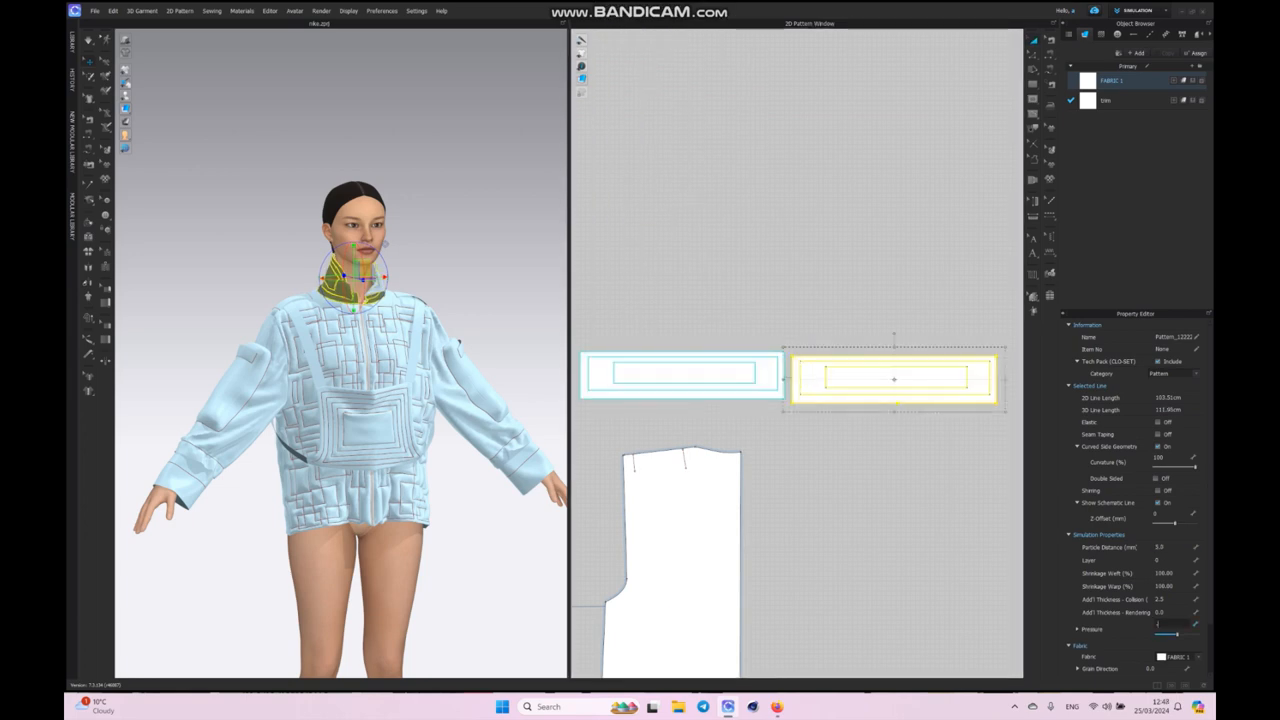
Step: Select the two collar band pieces and stand them up around the neck
{"action": "left_click", "coordinate": [682, 372]}
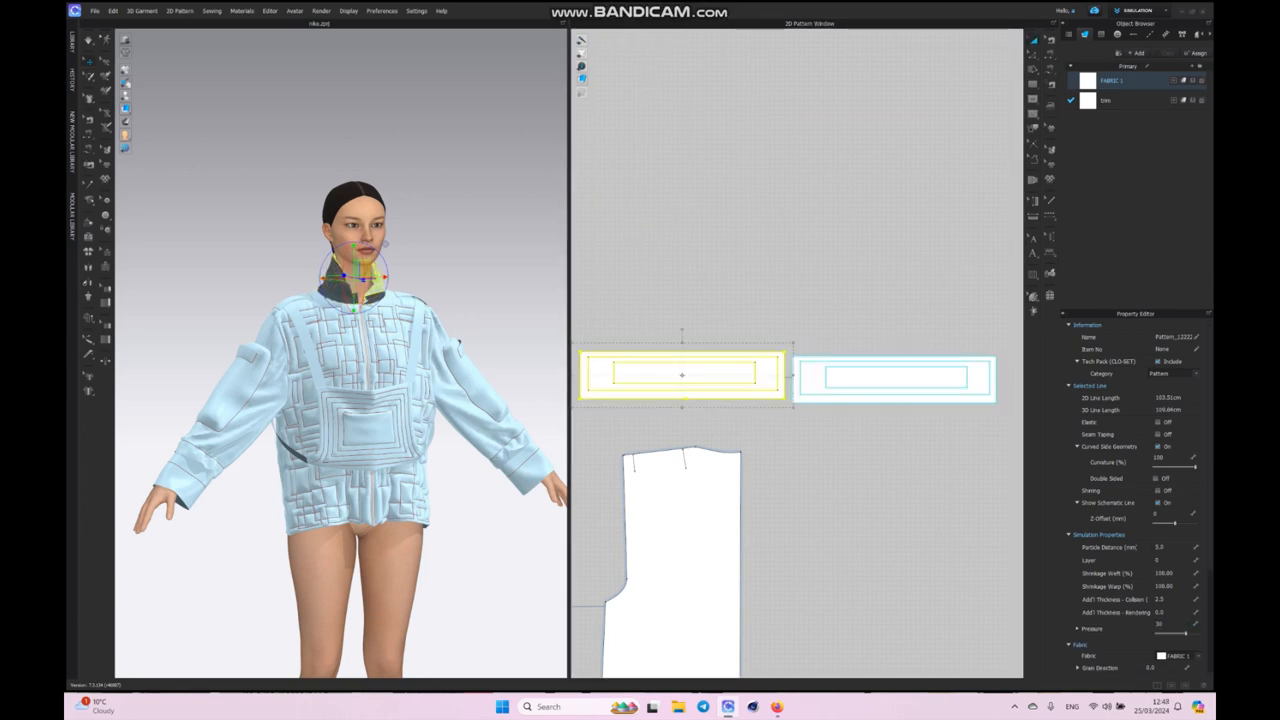
{"action": "left_click", "coordinate": [892, 376]}
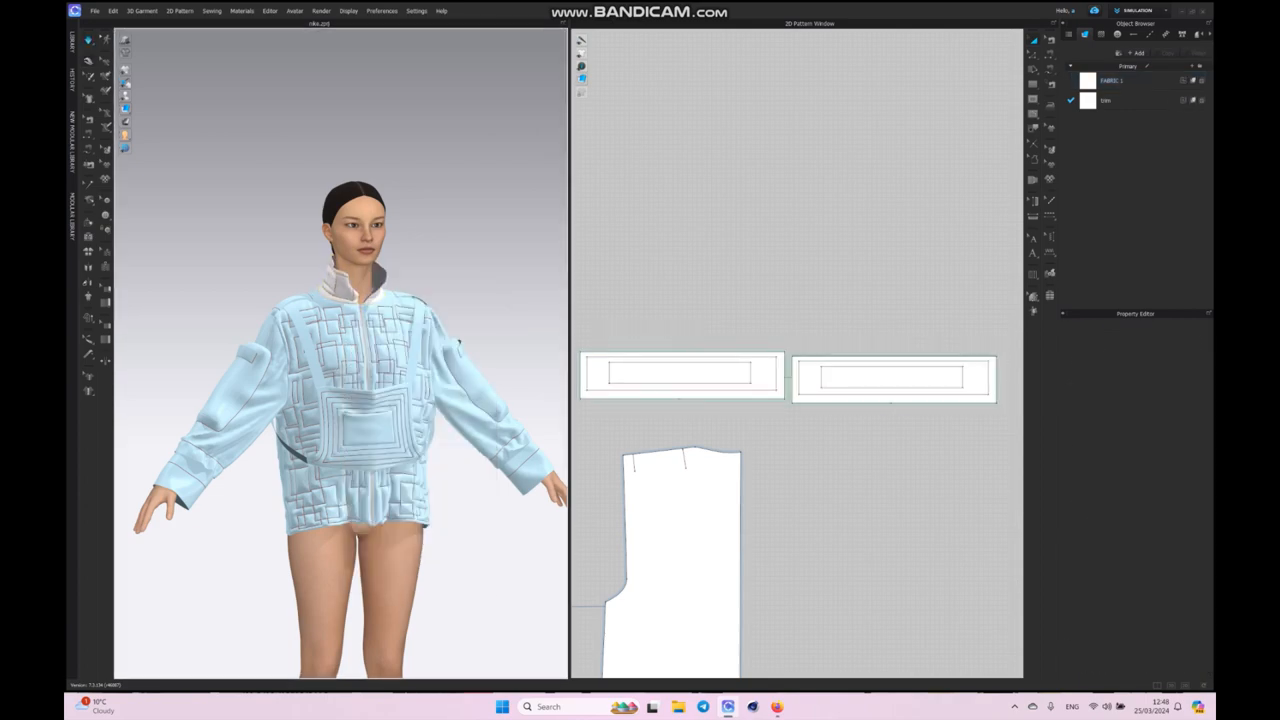
{"action": "left_click", "coordinate": [892, 378]}
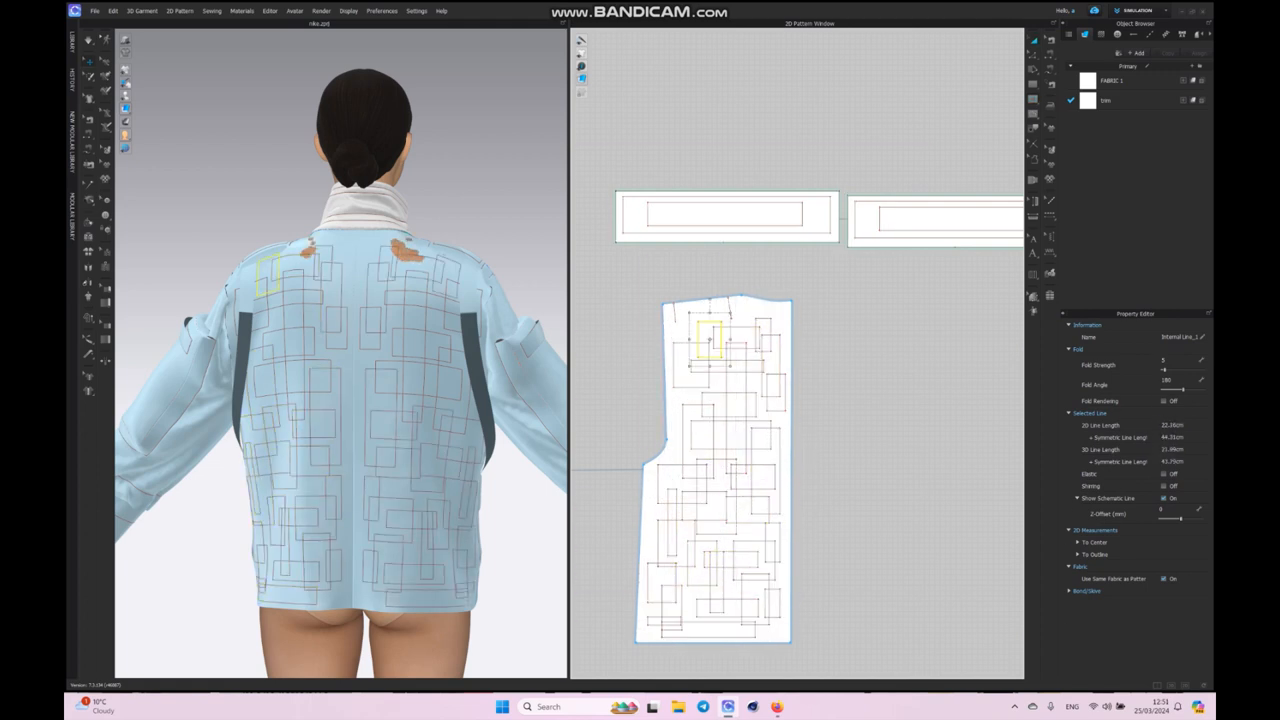
Step: Apply the white fabric to the back quilting lines and back body piece
{"action": "right_click", "coordinate": [712, 470]}
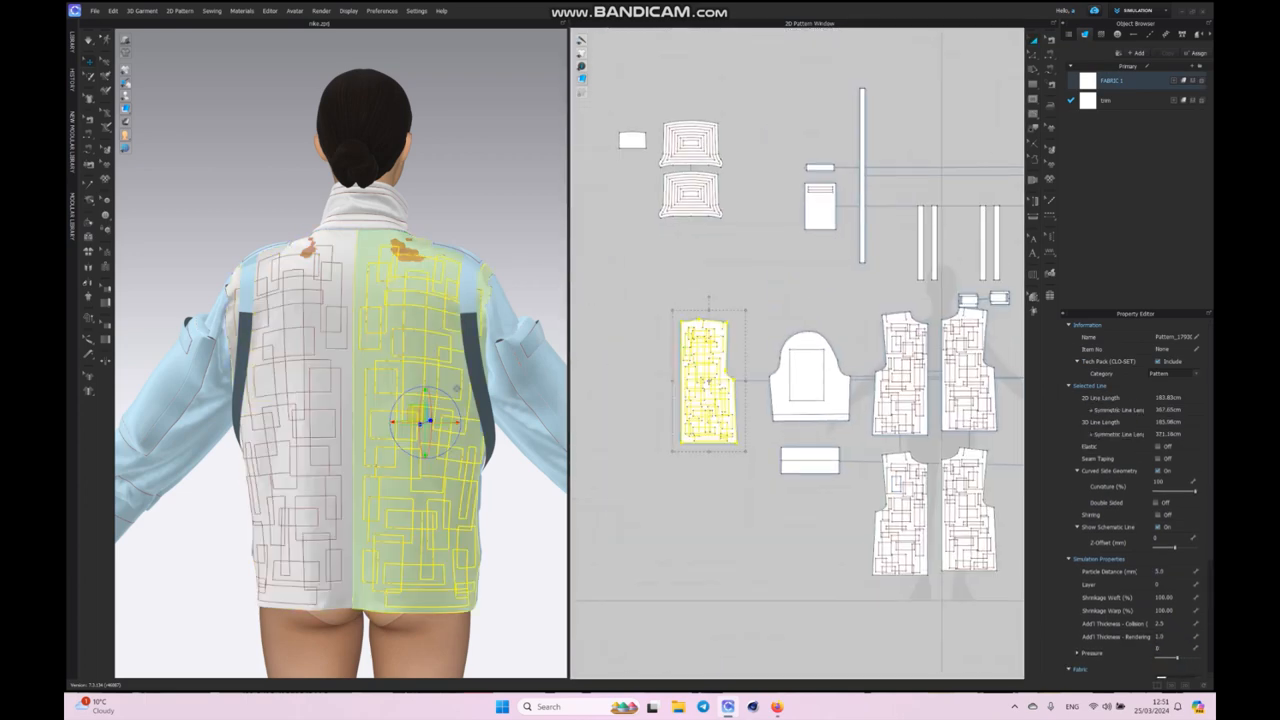
{"action": "right_click", "coordinate": [708, 380]}
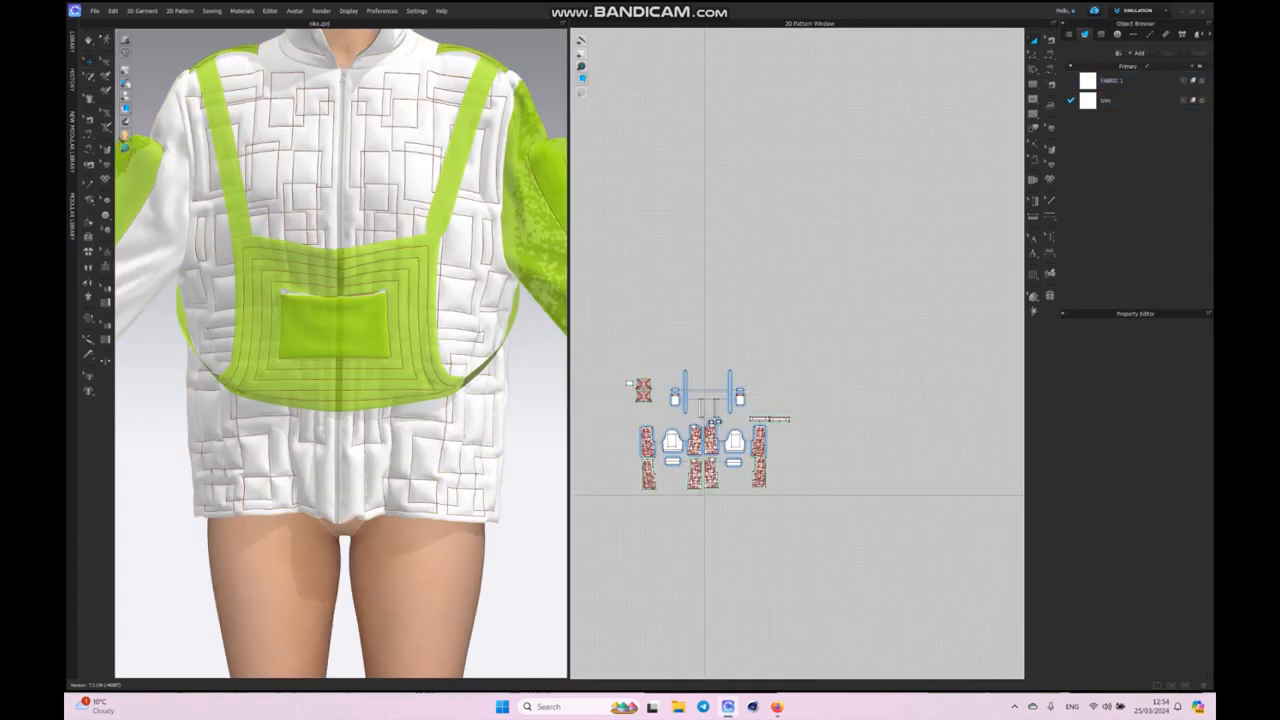
Step: Import the swoosh JPG from Downloads as a graphic onto the lime chest pocket
{"action": "left_click", "coordinate": [194, 114]}
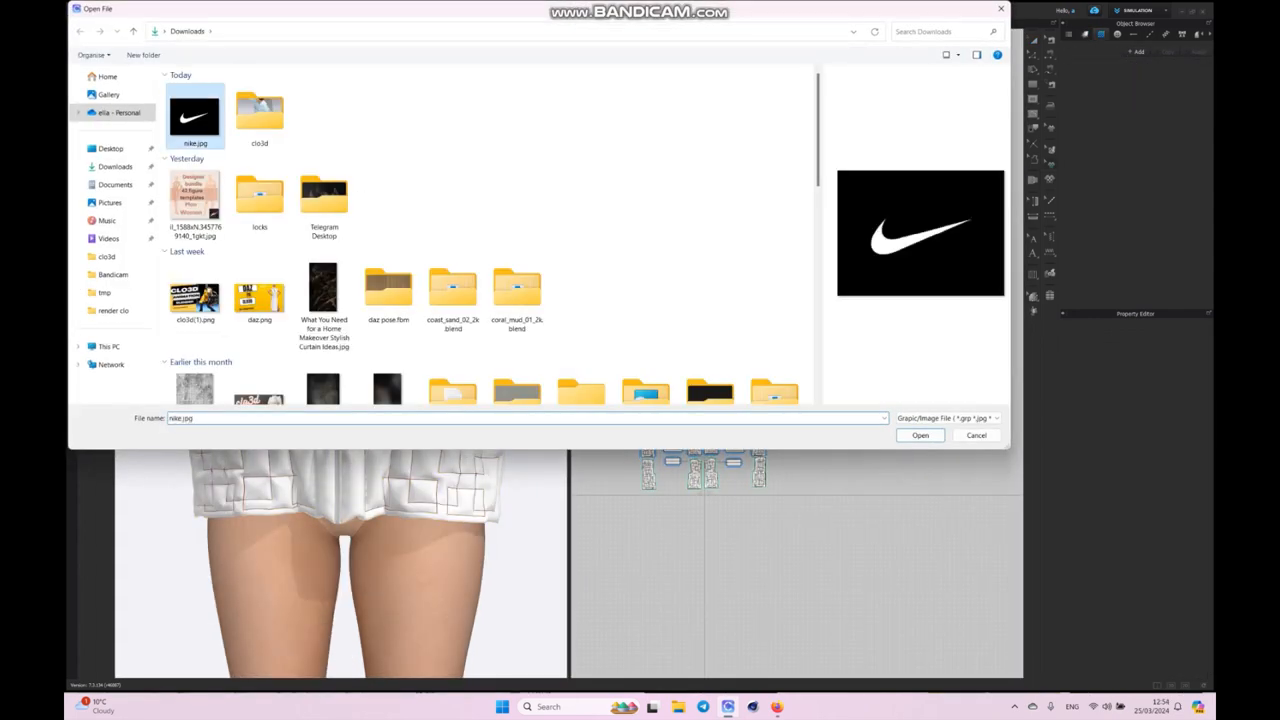
{"action": "left_click", "coordinate": [920, 436]}
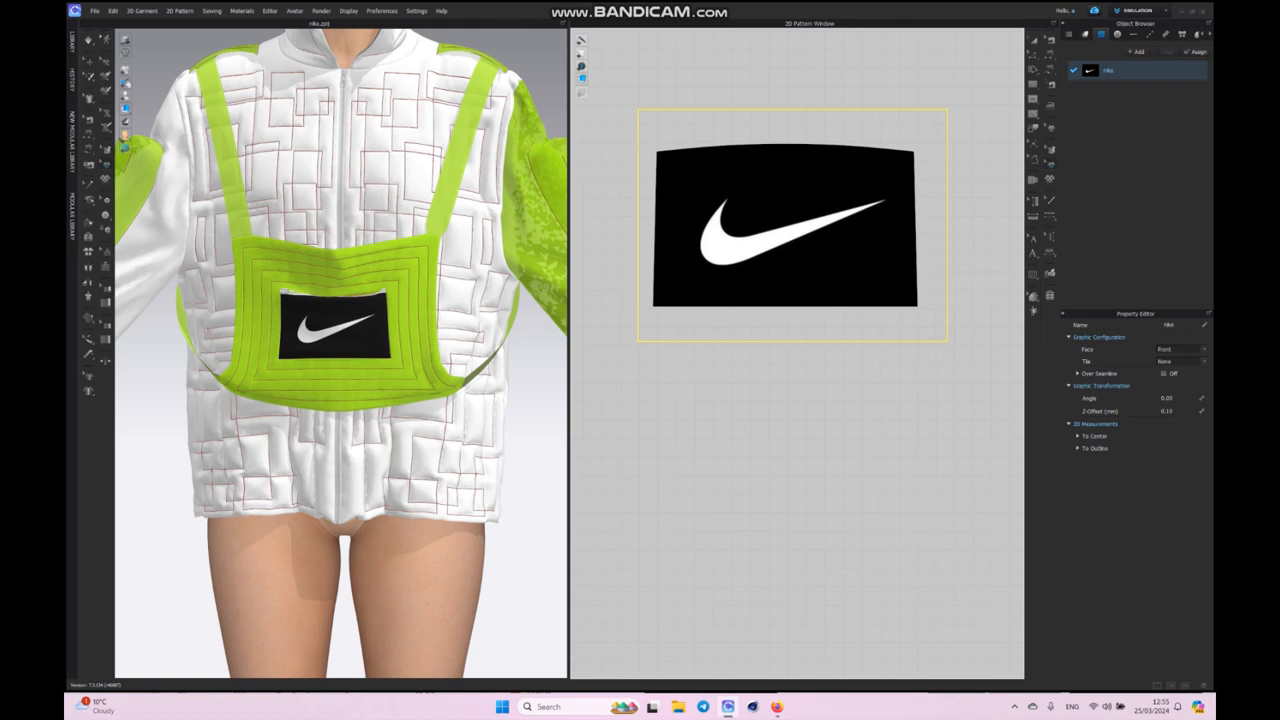
Step: Change the swoosh graphic's material type and colour so only a black swoosh shows on lime
{"action": "left_click", "coordinate": [1078, 436]}
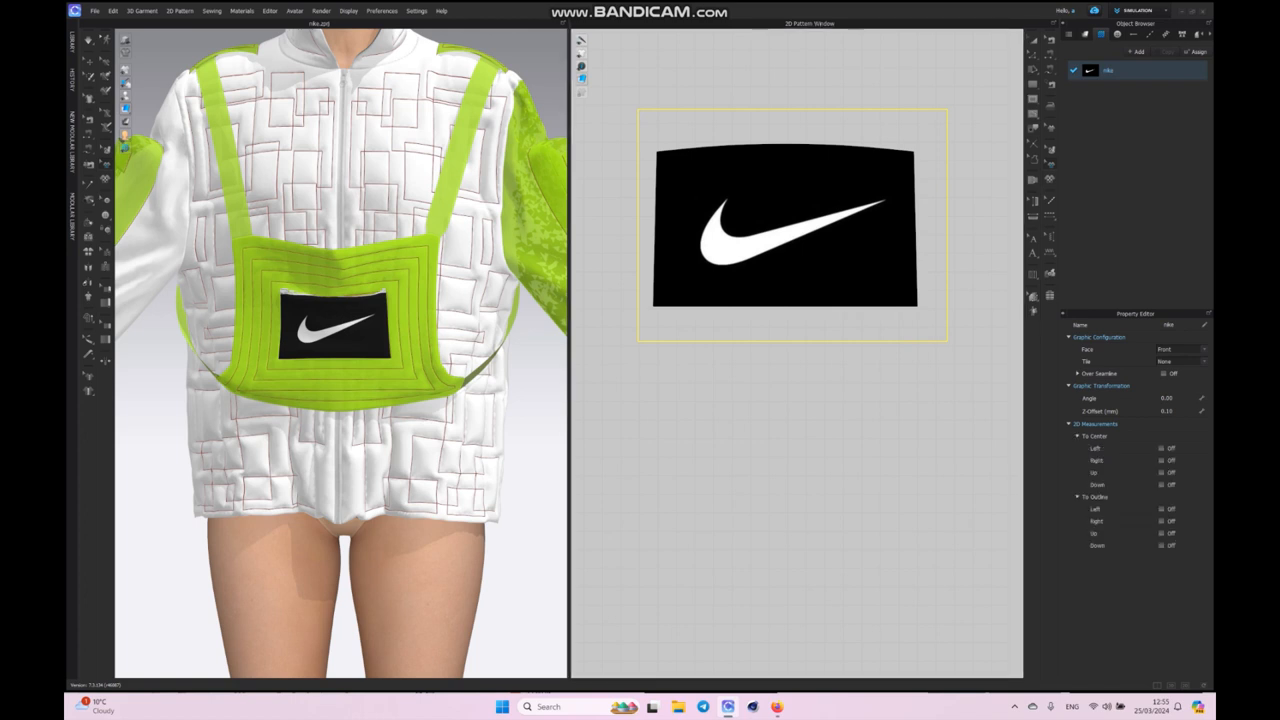
{"action": "left_click", "coordinate": [1168, 408]}
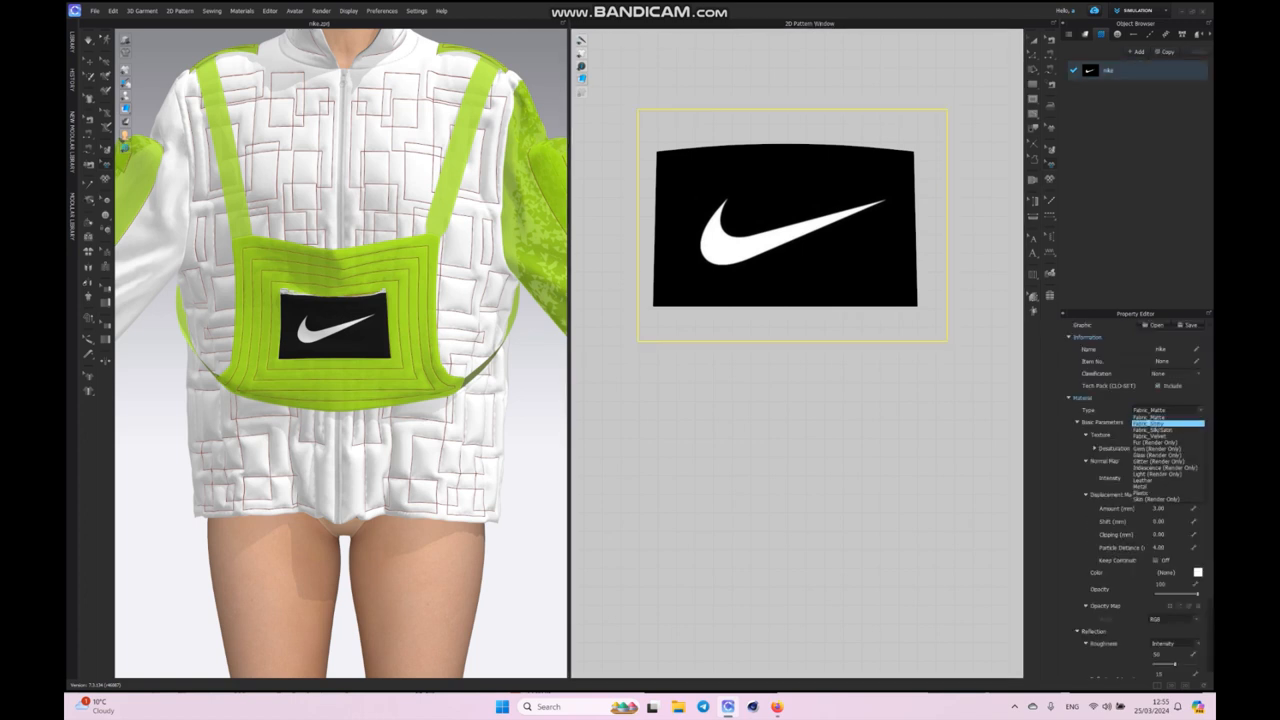
{"action": "left_click", "coordinate": [1150, 424]}
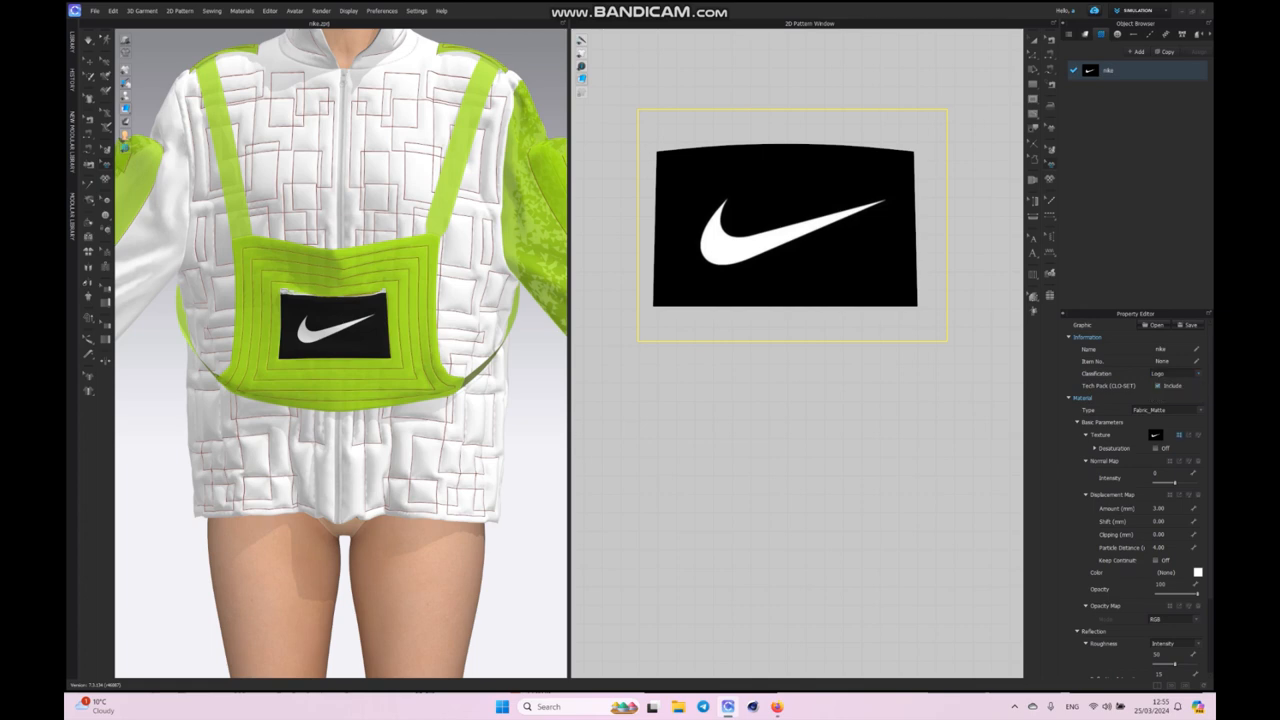
{"action": "scroll", "scroll_direction": "down", "scroll_amount": 3}
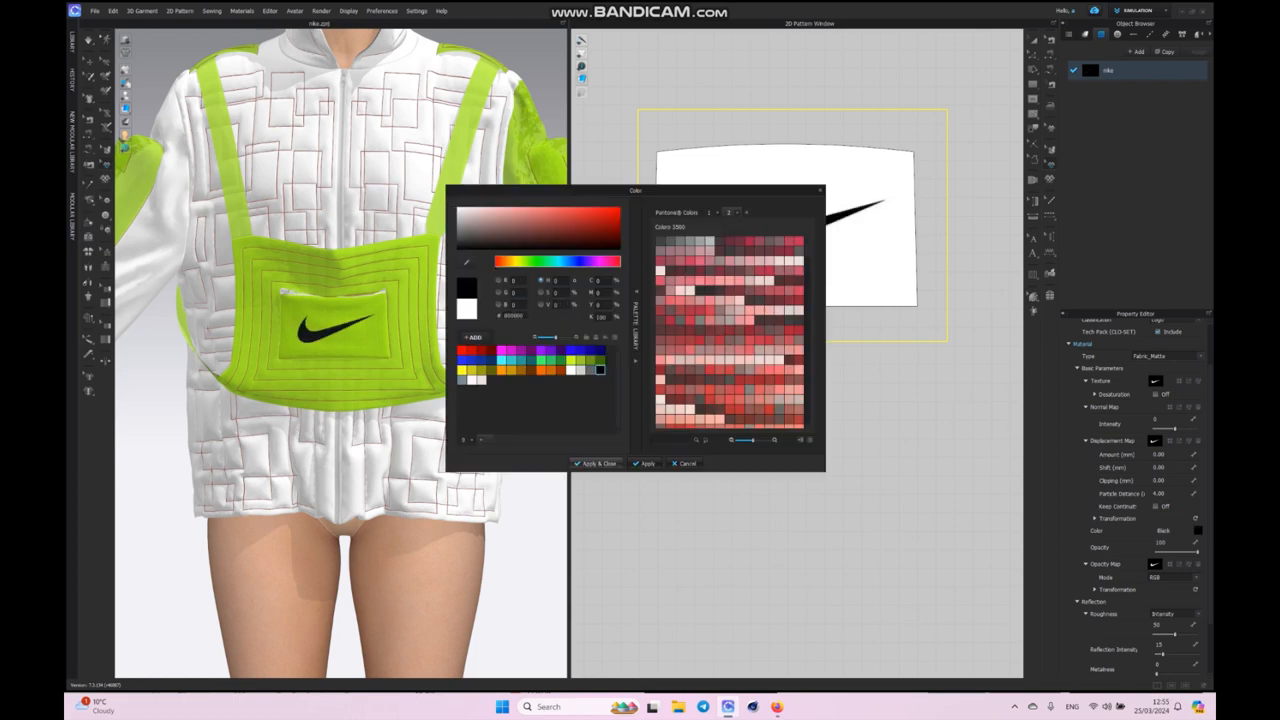
{"action": "left_click", "coordinate": [596, 464]}
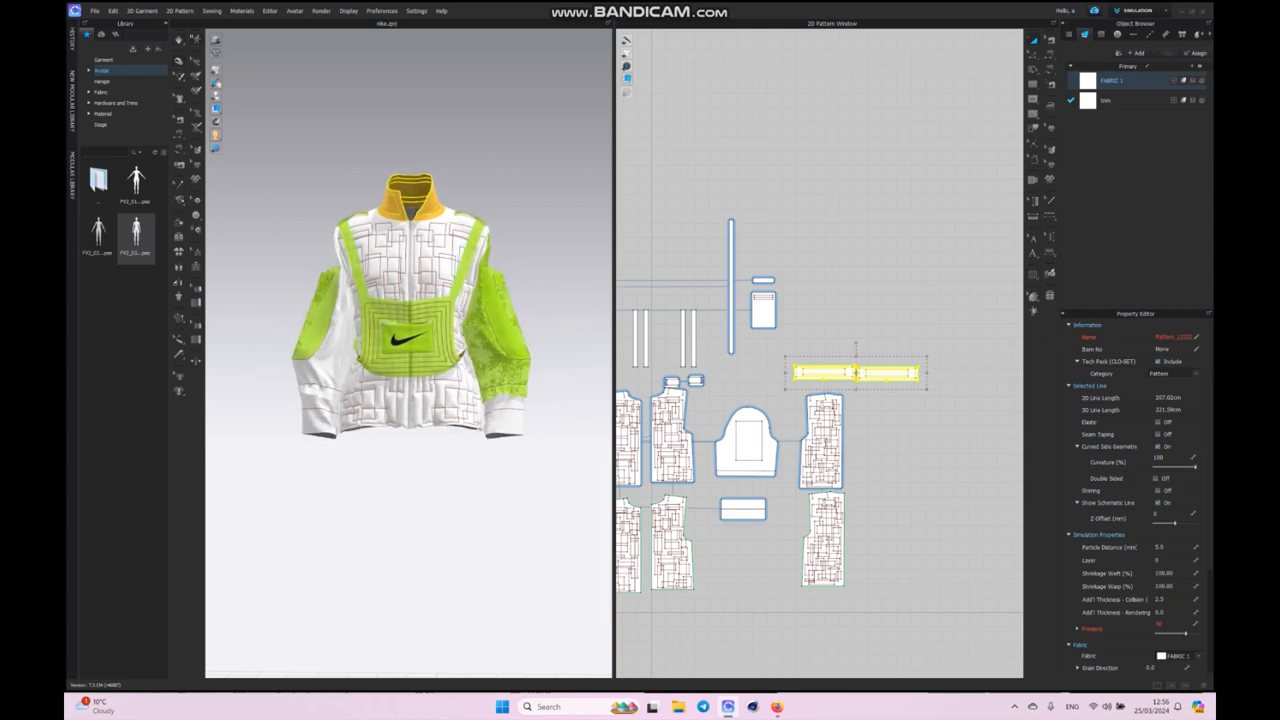
Step: Offset a collar pattern line inward as an internal line for the orange lining
{"action": "right_click", "coordinate": [856, 372]}
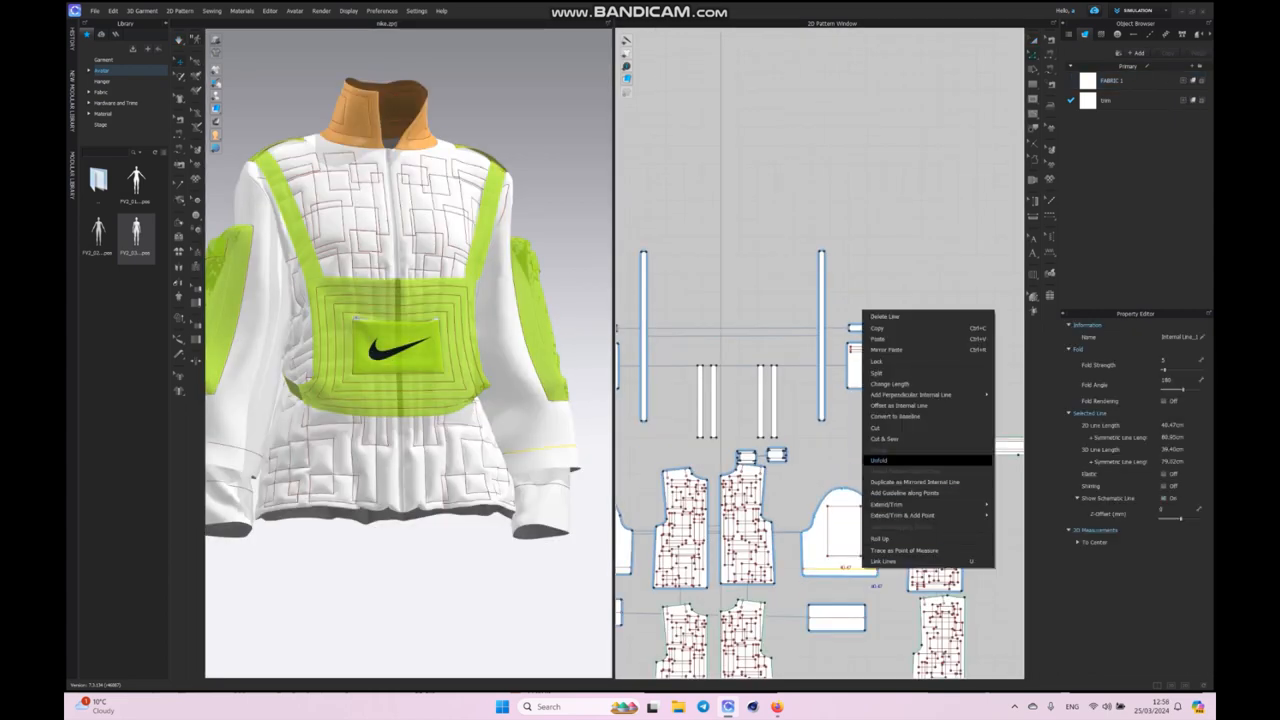
{"action": "left_click", "coordinate": [900, 404]}
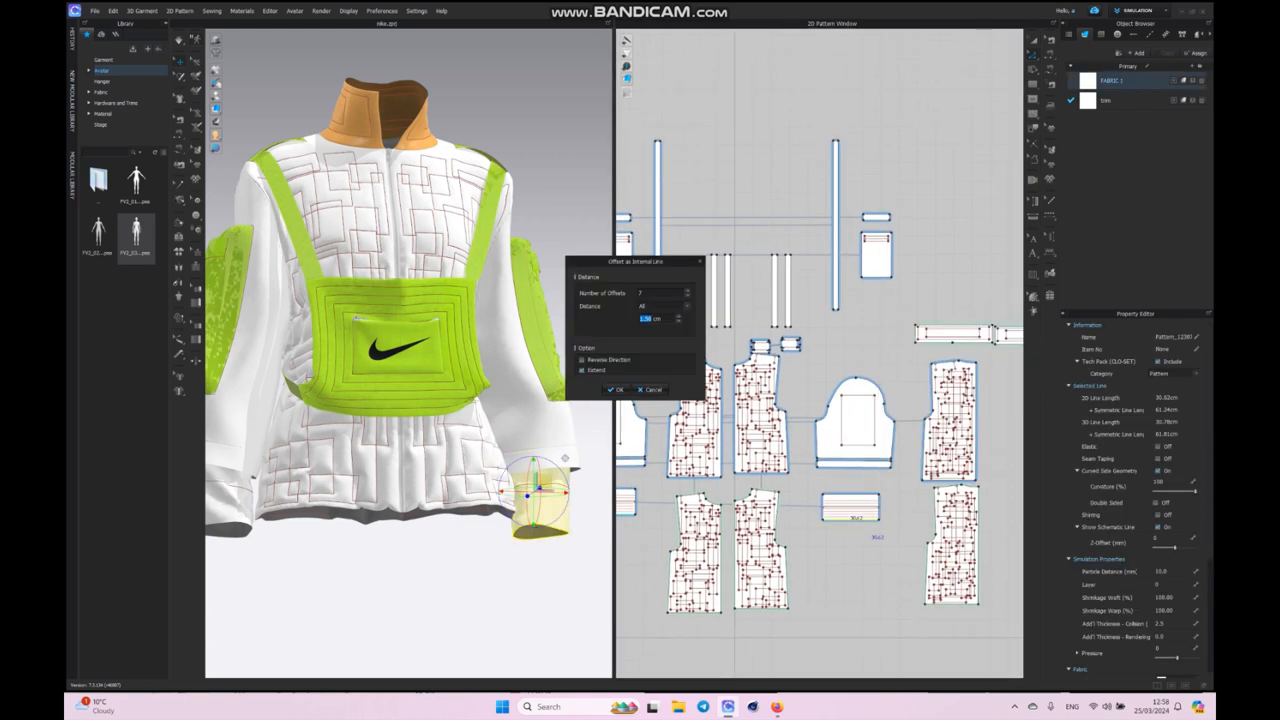